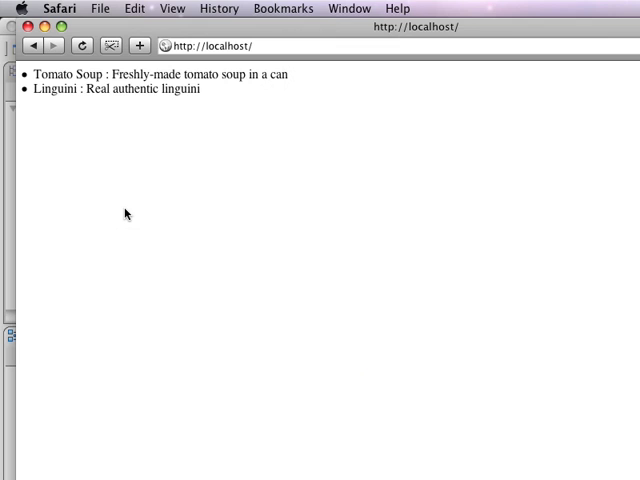
{"action": "mouse_move", "coordinate": [131, 177]}
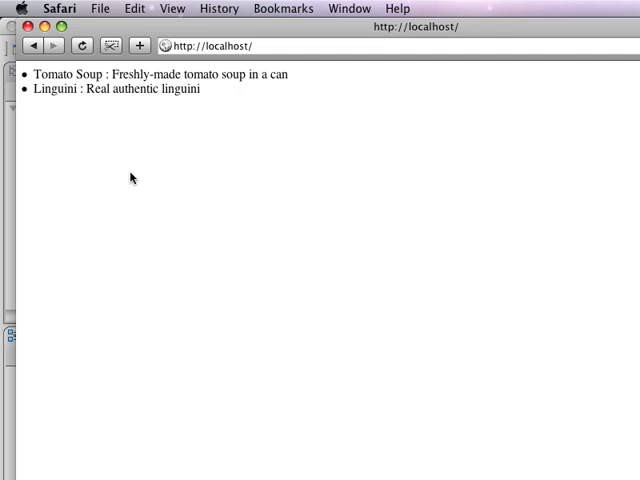
{"action": "mouse_move", "coordinate": [221, 91]}
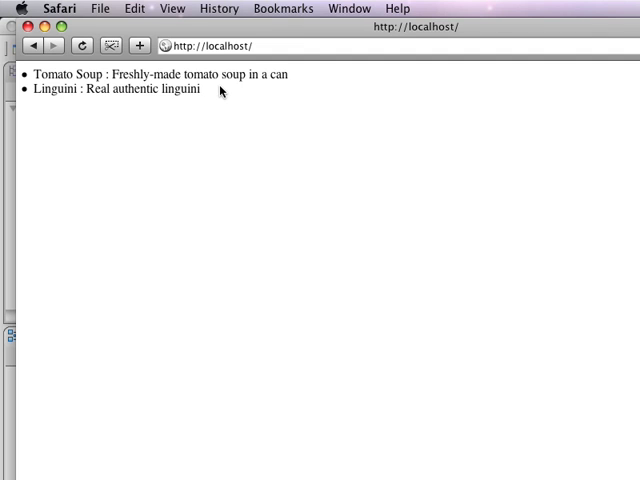
{"action": "mouse_move", "coordinate": [126, 141]}
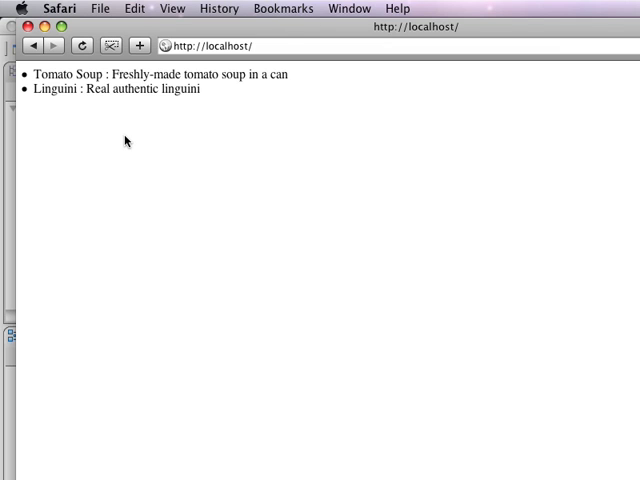
{"action": "mouse_move", "coordinate": [56, 92]}
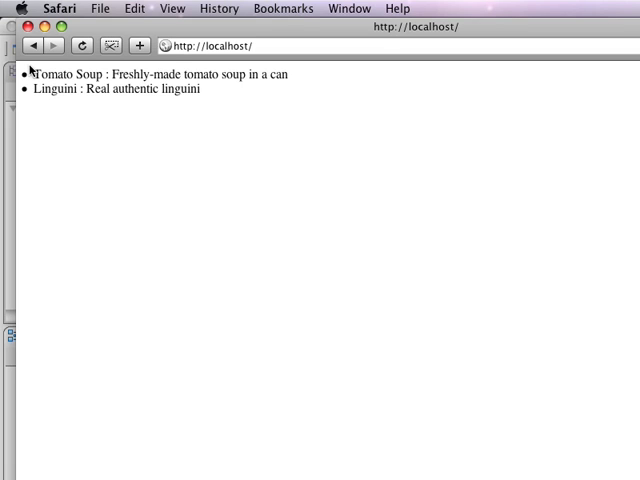
Open catalog.xml from PHP Explorer to view its product entries beside index.php
{"action": "left_click_drag", "start_coordinate": [35, 74], "coordinate": [202, 95]}
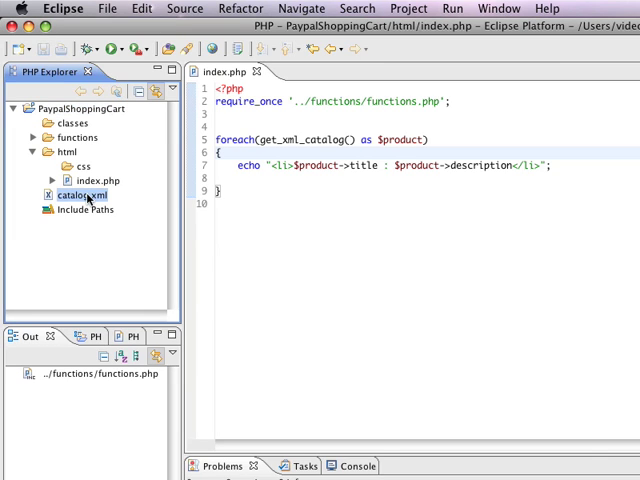
{"action": "double_click", "coordinate": [81, 194]}
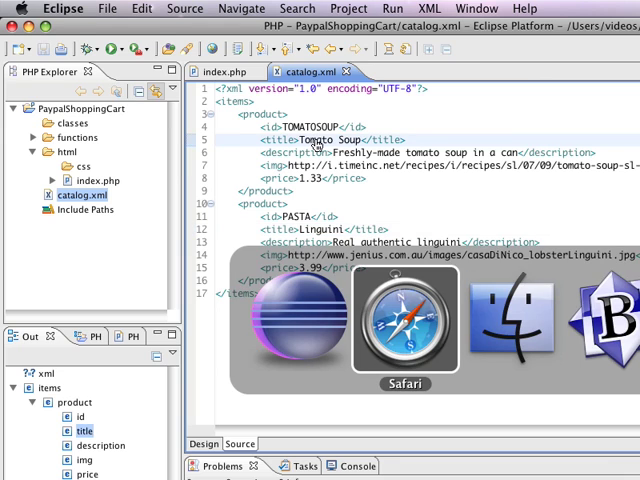
{"action": "left_click", "coordinate": [405, 320]}
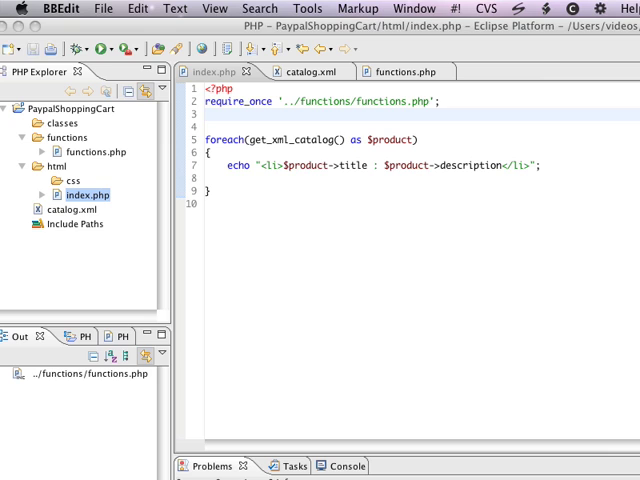
{"action": "mouse_move", "coordinate": [500, 140]}
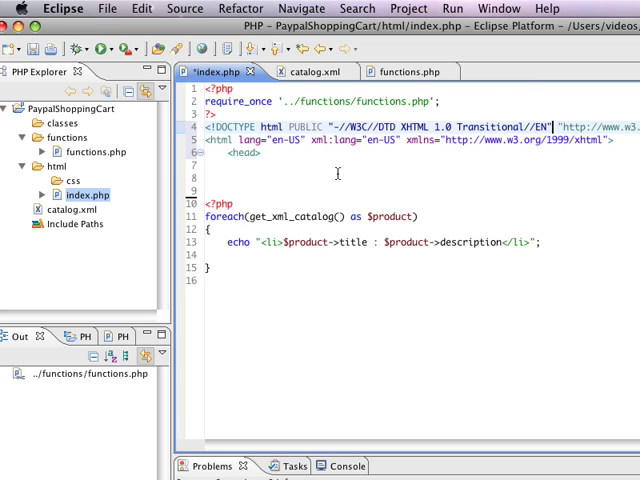
{"action": "mouse_move", "coordinate": [375, 167]}
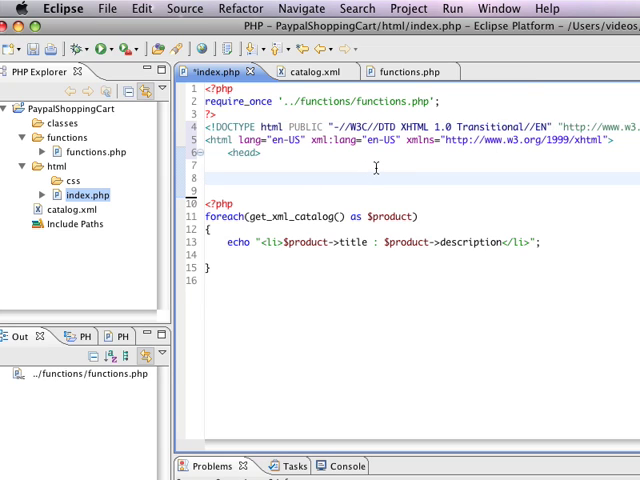
Add </head>, a <body> around the foreach block, and the closing </body> and </html> tags
{"action": "type", "text": "</head>"}
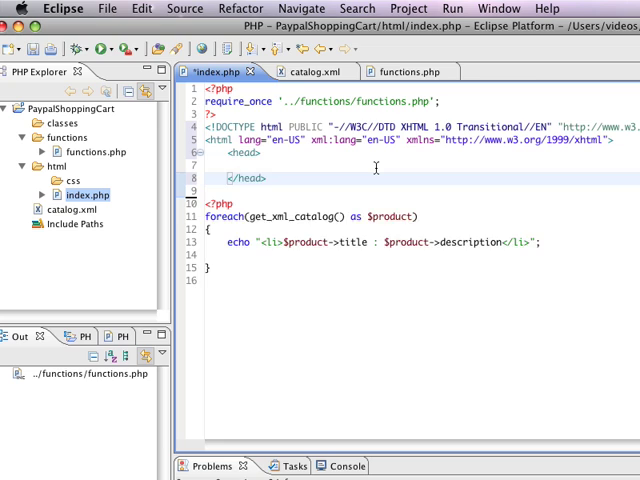
{"action": "type", "text": "< b"}
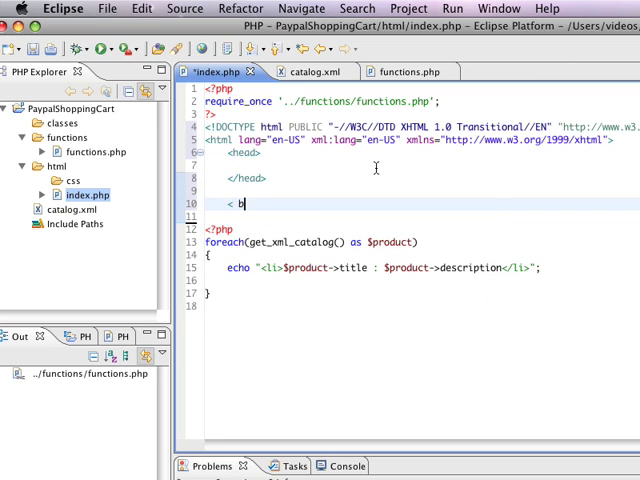
{"action": "type", "text": "b"}
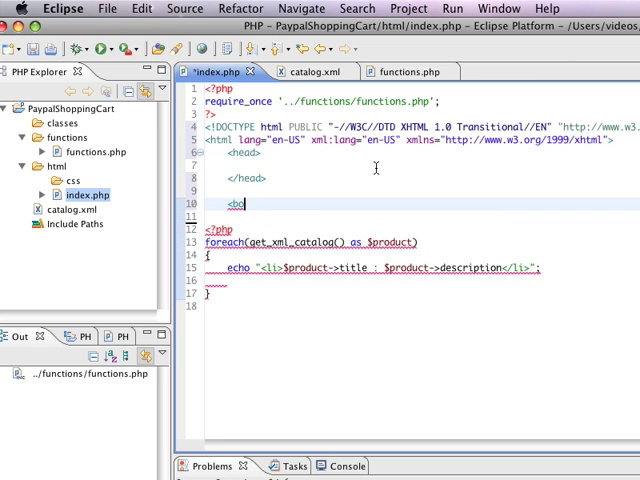
{"action": "type", "text": "dy>"}
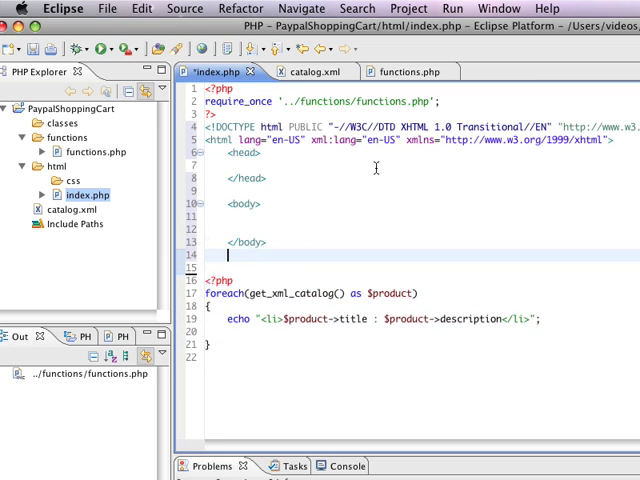
{"action": "type", "text": "</html>"}
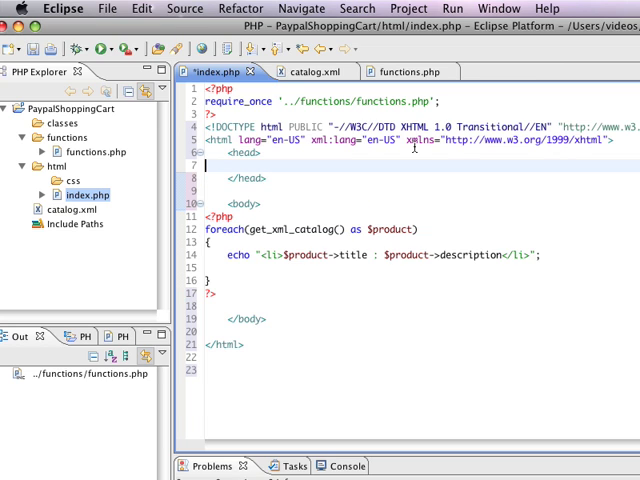
Add a <title>Pasta Shop</title> line inside index.php's head
{"action": "key", "text": "Return"}
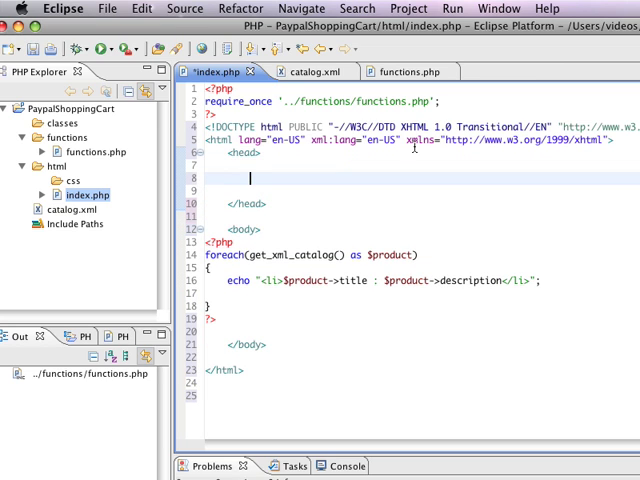
{"action": "type", "text": "<title>"}
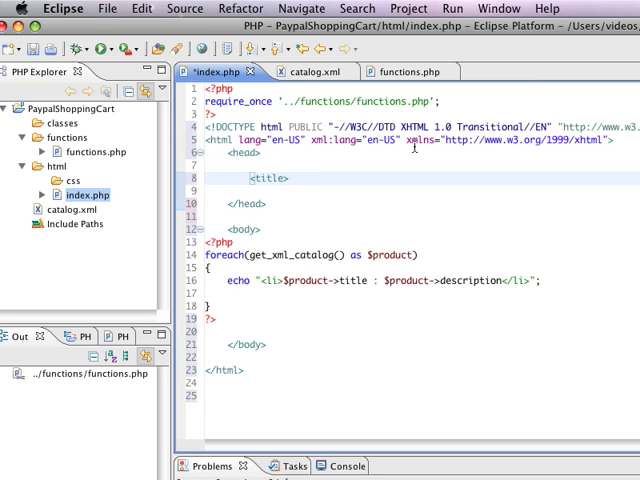
{"action": "type", "text": "Pasta"}
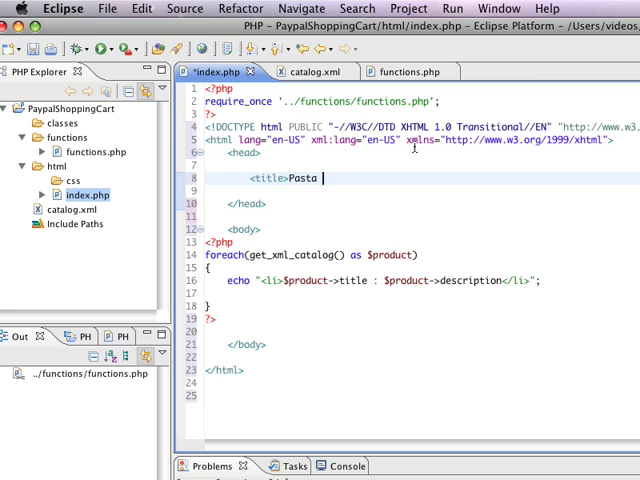
{"action": "type", "text": "ShopM"}
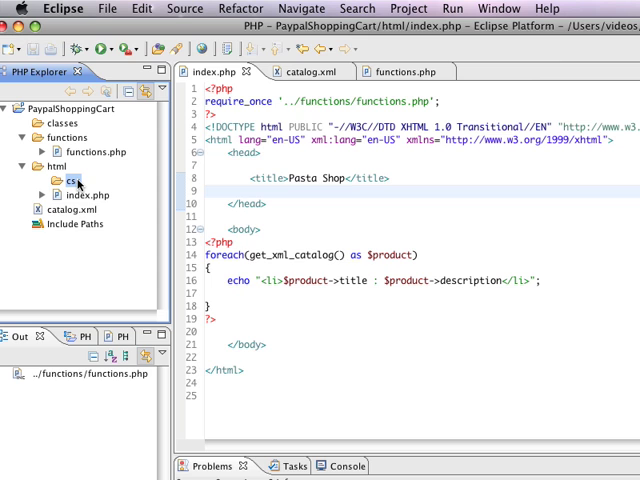
Create main.css through New > CSS on the css folder and select the new file
{"action": "right_click", "coordinate": [67, 179]}
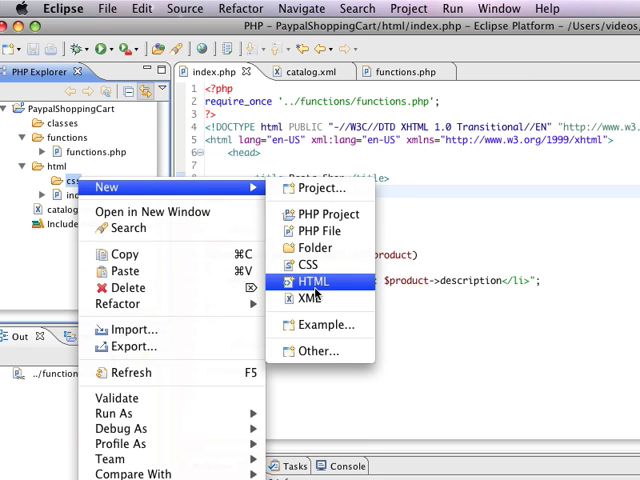
{"action": "left_click", "coordinate": [307, 263]}
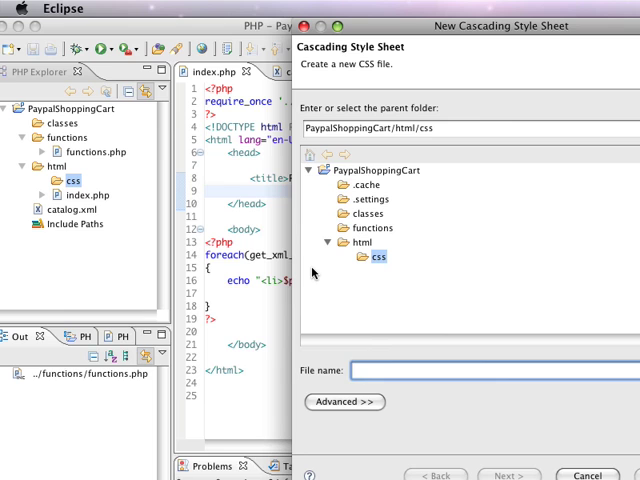
{"action": "type", "text": "main"}
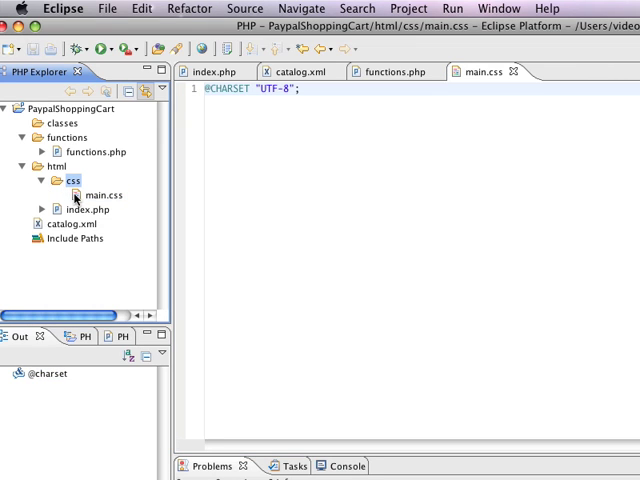
{"action": "mouse_move", "coordinate": [112, 210]}
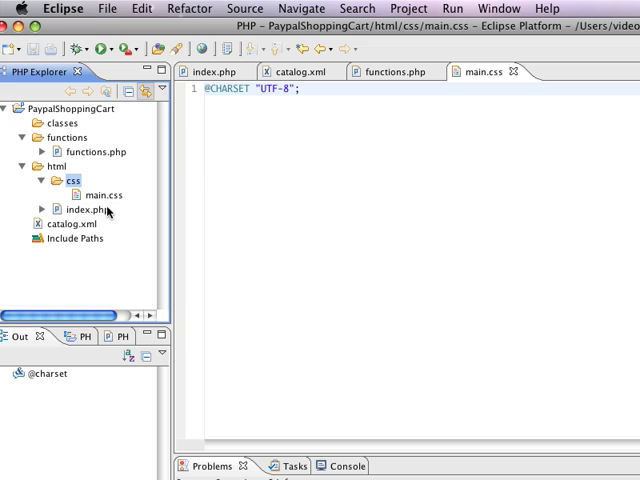
{"action": "mouse_move", "coordinate": [105, 218]}
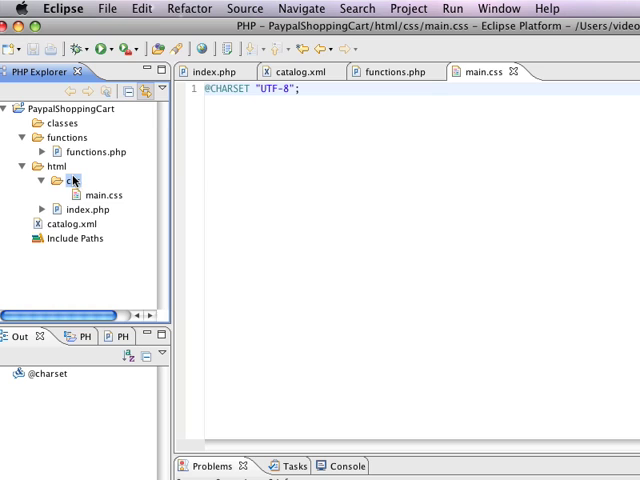
{"action": "left_click", "coordinate": [63, 181]}
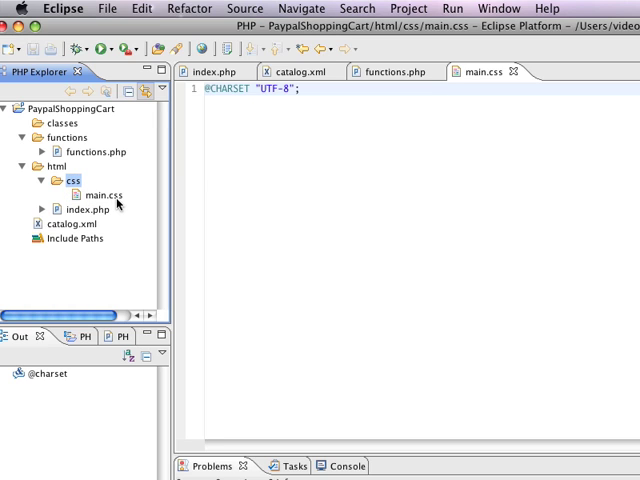
{"action": "left_click", "coordinate": [96, 194]}
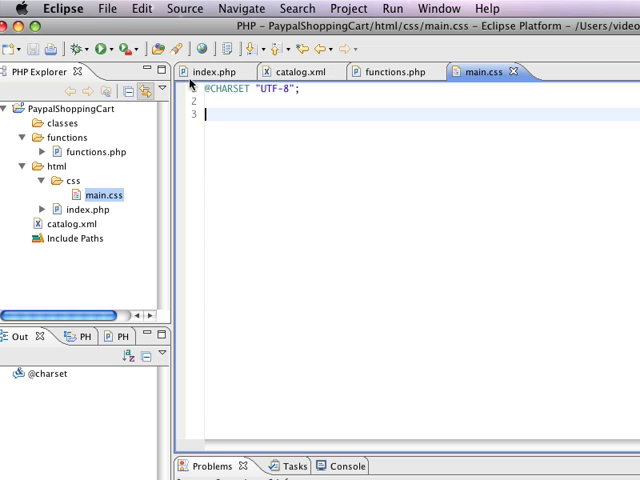
Wrap index.php's product loop in a div with class "wrapper", then return to main.css
{"action": "left_click", "coordinate": [205, 71]}
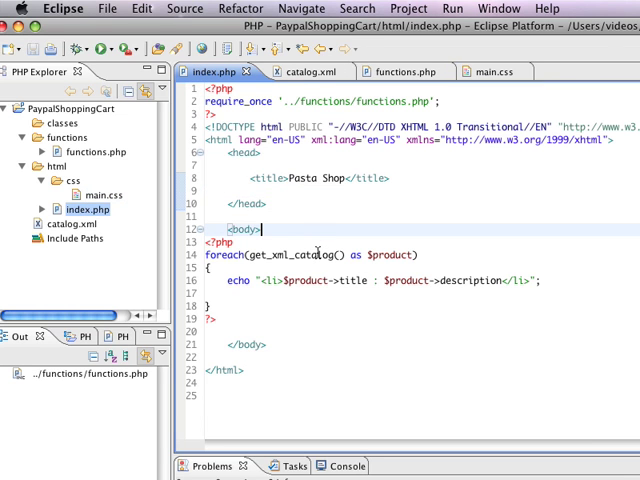
{"action": "key", "text": "Return"}
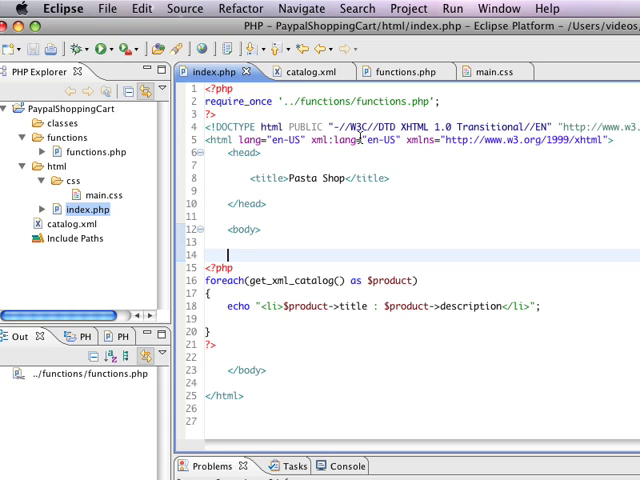
{"action": "type", "text": "<div"}
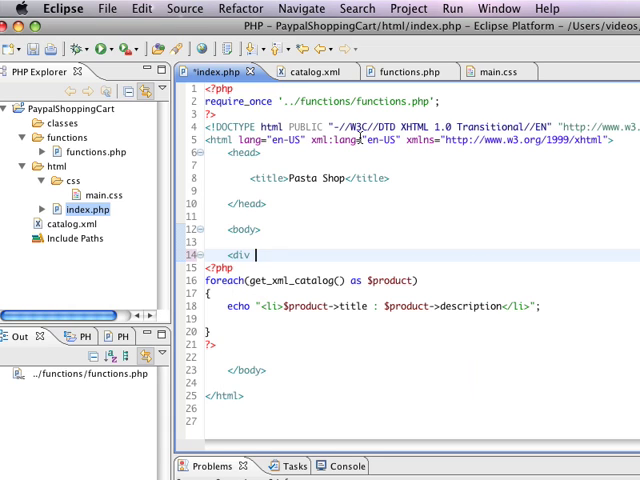
{"action": "type", "text": "class=\"wrap"}
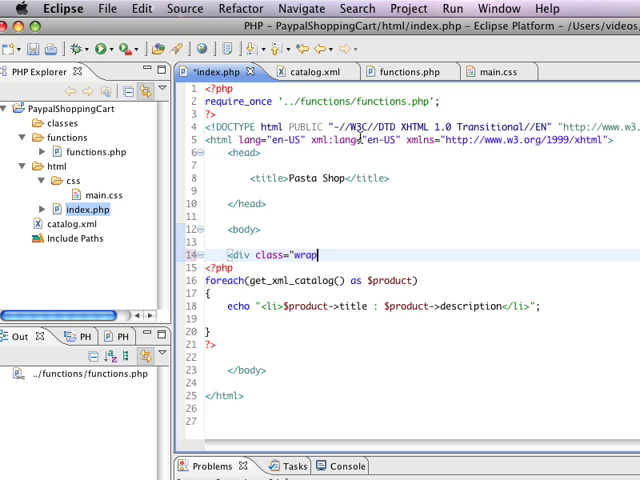
{"action": "type", "text": "per\">"}
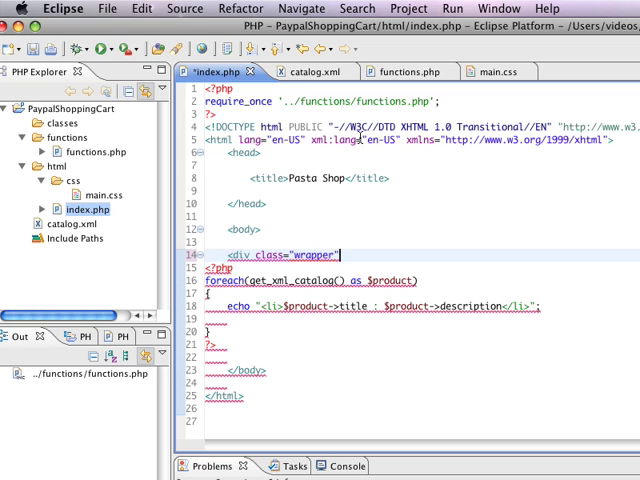
{"action": "type", "text": "</div>"}
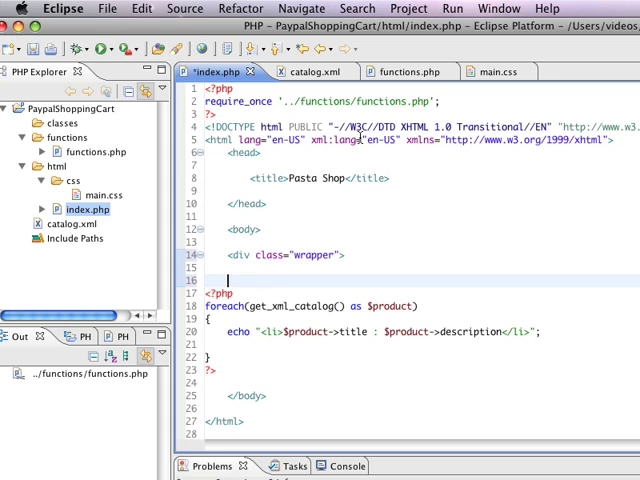
{"action": "type", "text": "</div>"}
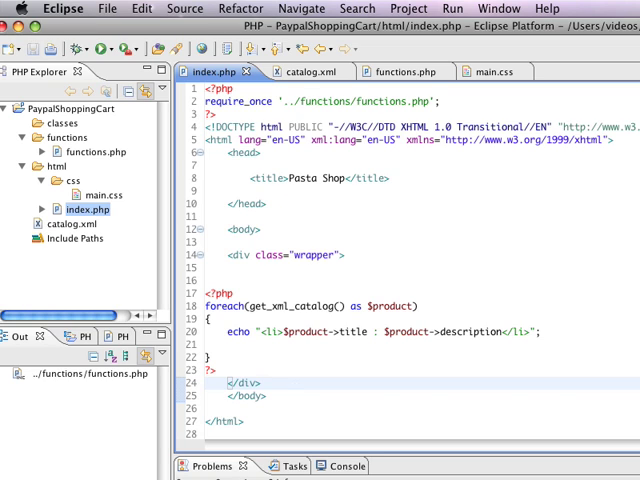
{"action": "left_click", "coordinate": [44, 9]}
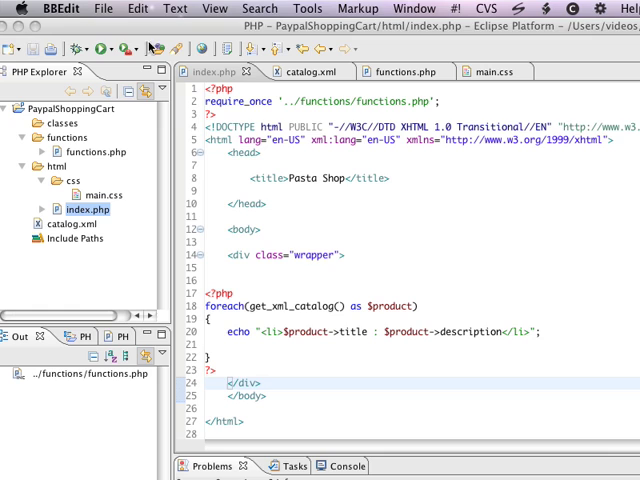
{"action": "left_click", "coordinate": [478, 71]}
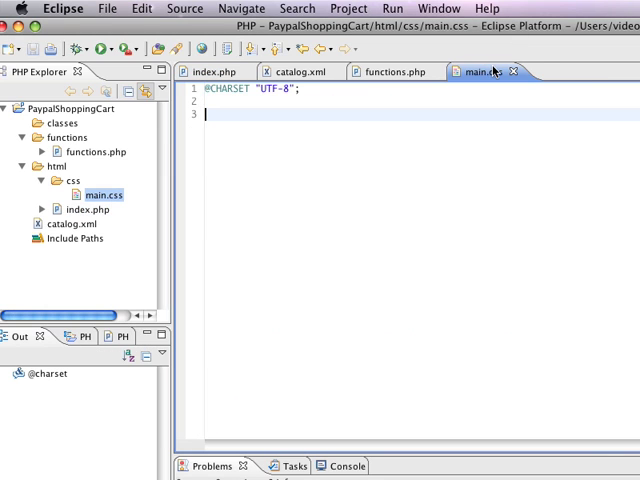
{"action": "mouse_move", "coordinate": [398, 149]}
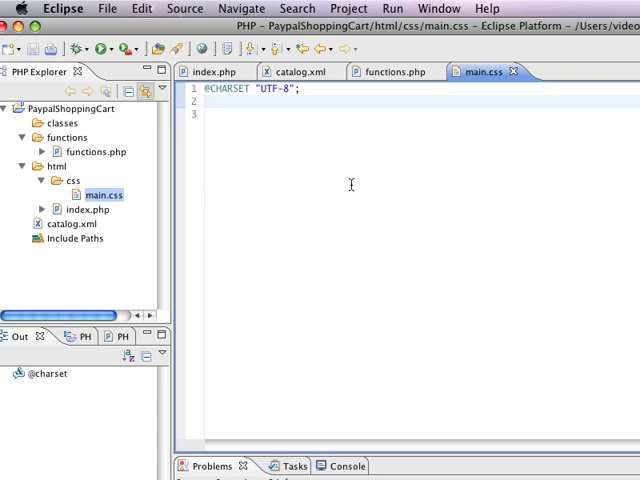
Start a .wrapper rule in main.css with width 980px and padding 9px
{"action": "type", "text": ".wrapper"}
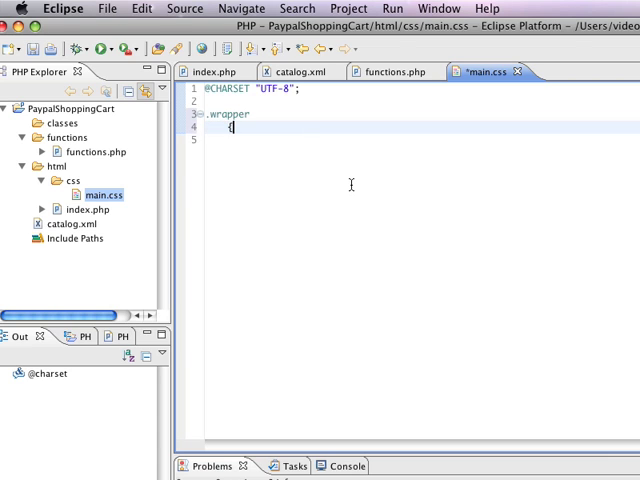
{"action": "type", "text": "{"}
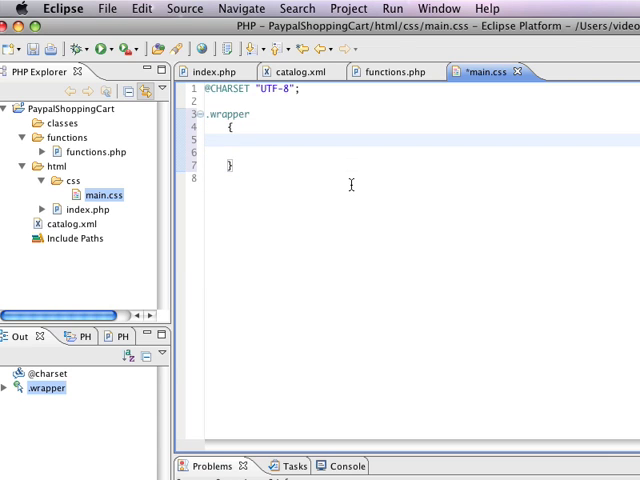
{"action": "type", "text": "width:"}
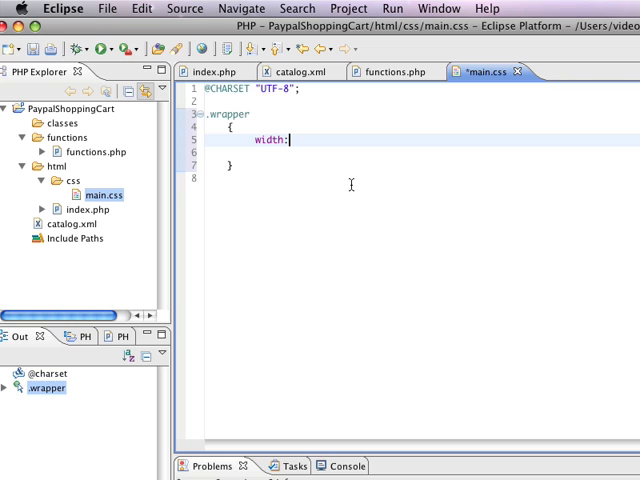
{"action": "type", "text": "980p"}
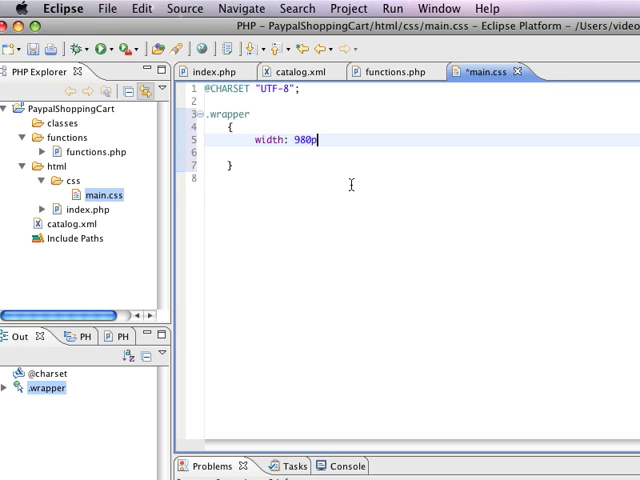
{"action": "type", "text": "x;"}
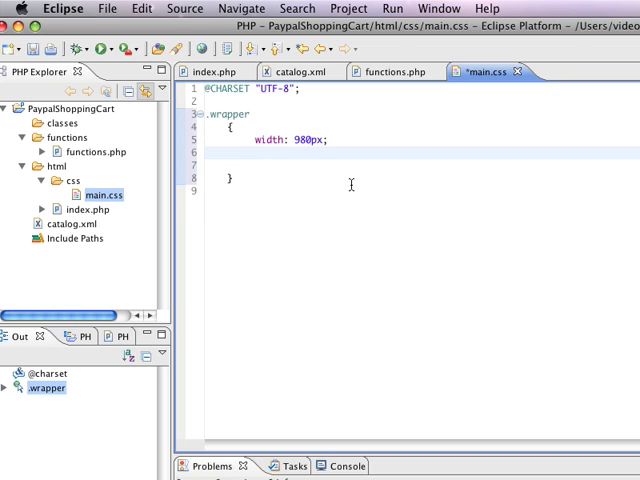
{"action": "type", "text": "padding"}
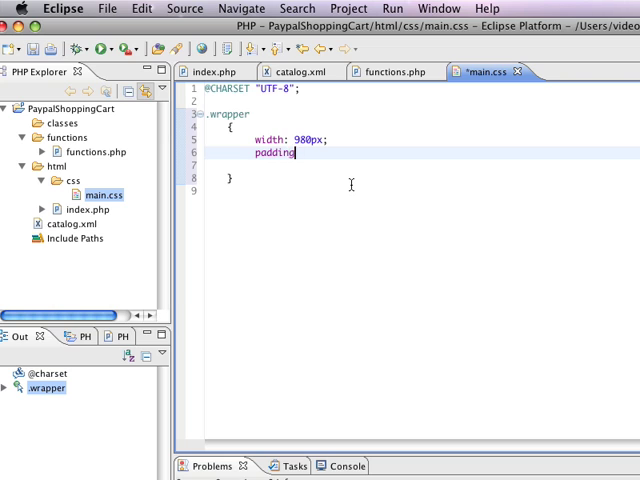
{"action": "type", "text": ": 9px;"}
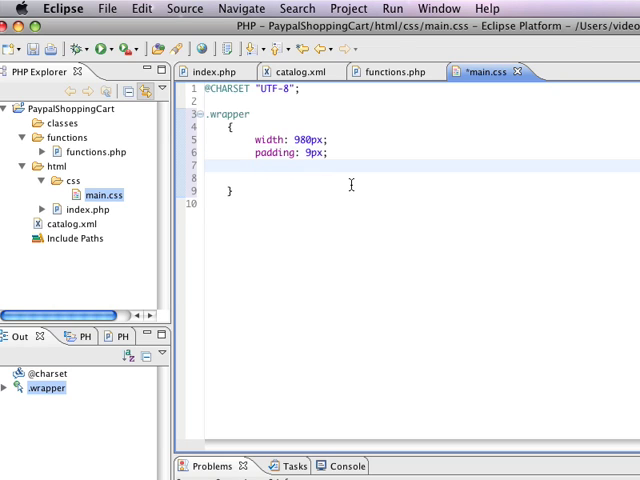
Add the background, 1px solid #EFEFEF border, 0 auto margin and text-align declarations
{"action": "type", "text": "backgor"}
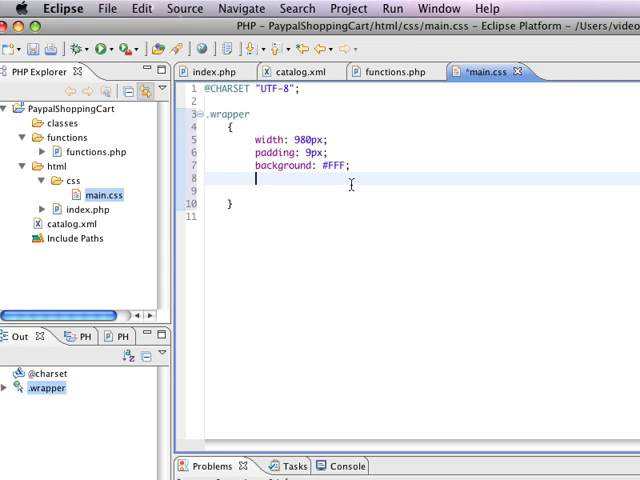
{"action": "type", "text": "border: 1px"}
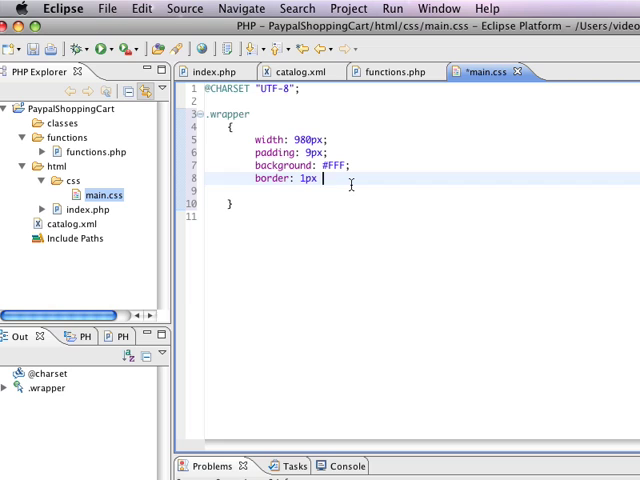
{"action": "type", "text": "solid #"}
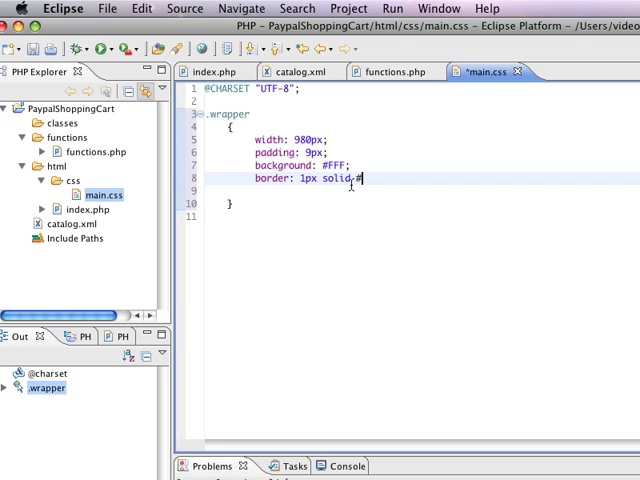
{"action": "type", "text": "EFEFEF"}
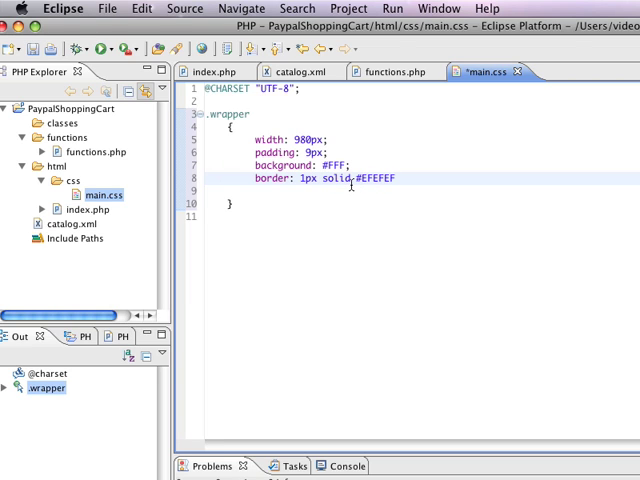
{"action": "type", "text": "f"}
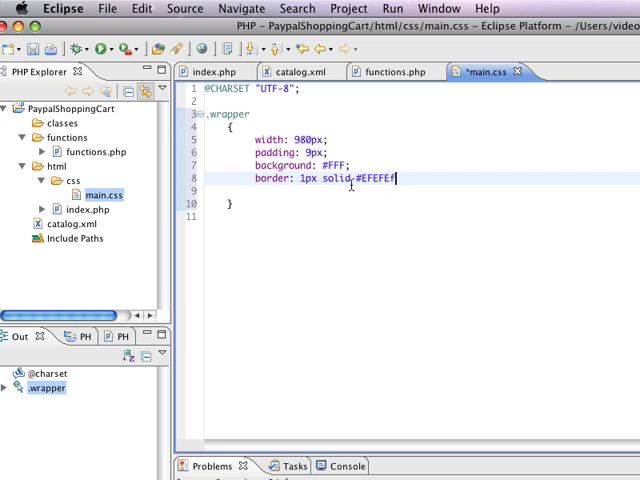
{"action": "key", "text": "Return"}
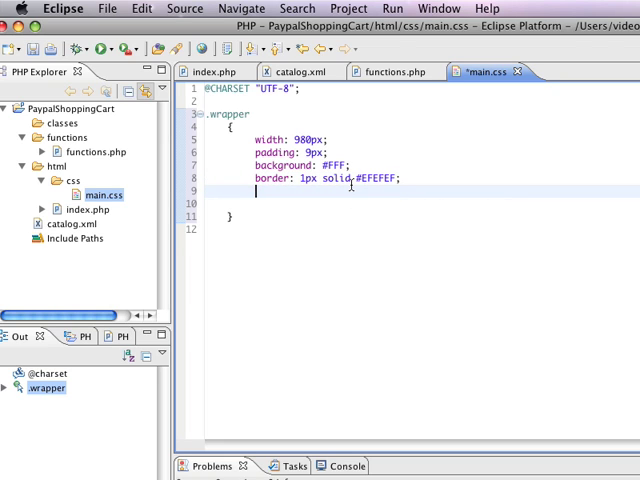
{"action": "type", "text": "margin"}
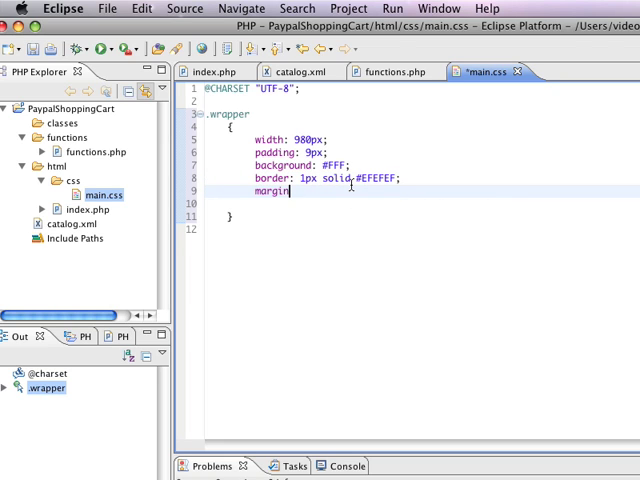
{"action": "type", "text": ": 0 auto;"}
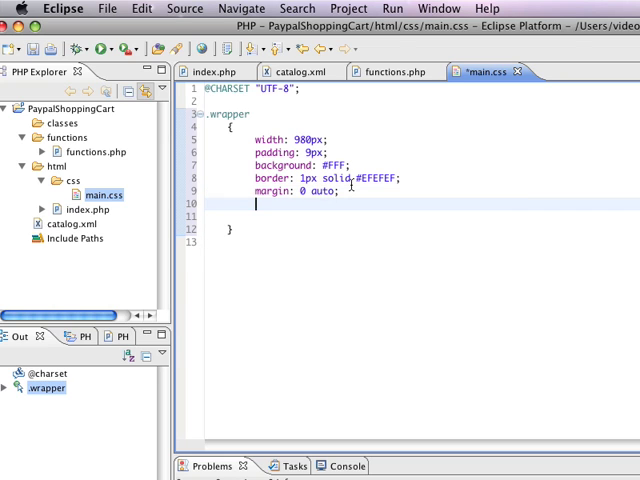
{"action": "type", "text": "text-align: center;"}
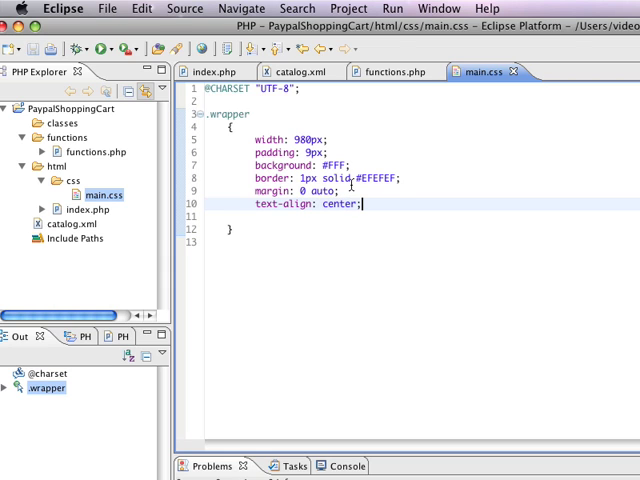
Add a * rule atop main.css: padding 0 0, margin 0, font-family Arial, Sans-serif
{"action": "key", "text": "Return"}
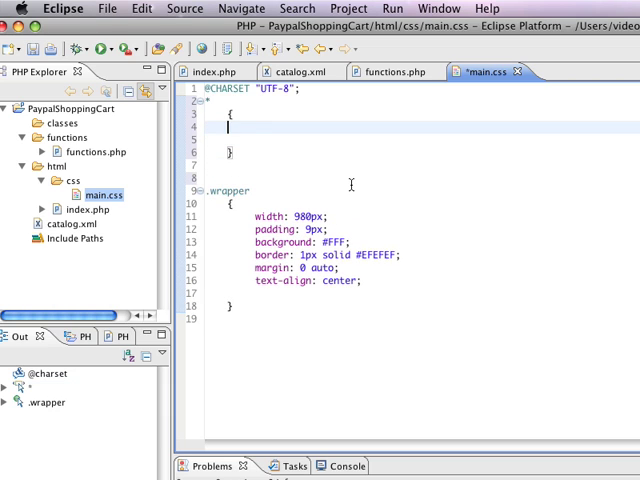
{"action": "type", "text": "padding:"}
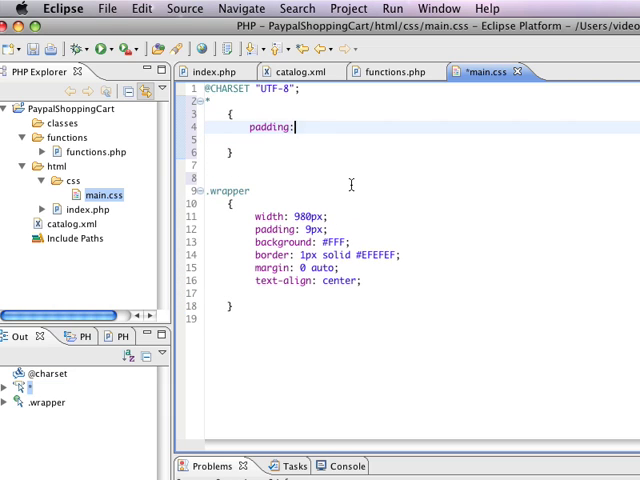
{"action": "type", "text": "0 0;"}
{"action": "left_click", "coordinate": [422, 139]}
{"action": "type", "text": "margin: 0 "}
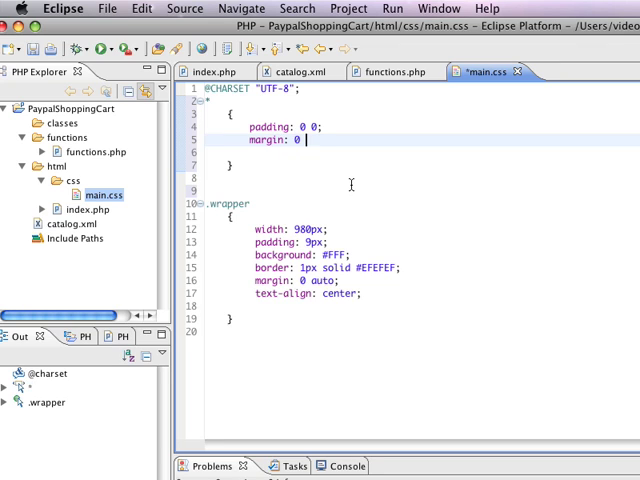
{"action": "type", "text": "0;"}
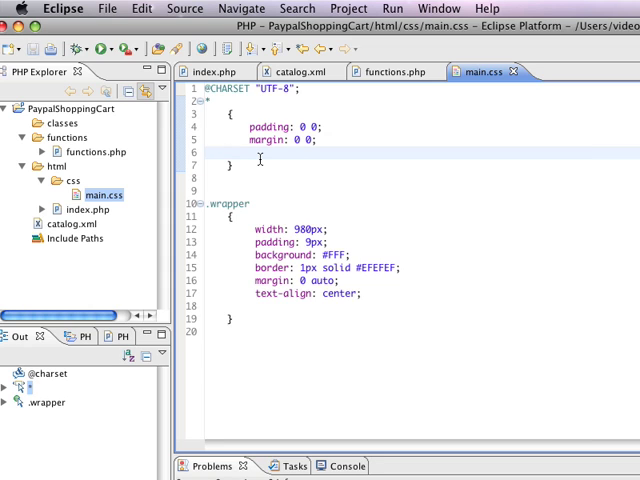
{"action": "left_click", "coordinate": [228, 153]}
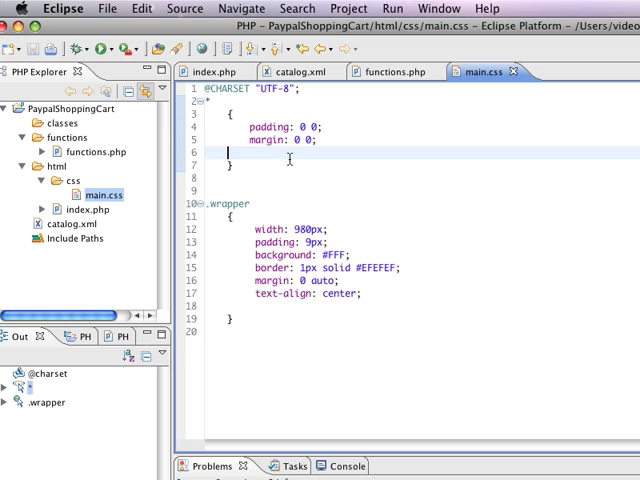
{"action": "type", "text": "font-family: Aria"}
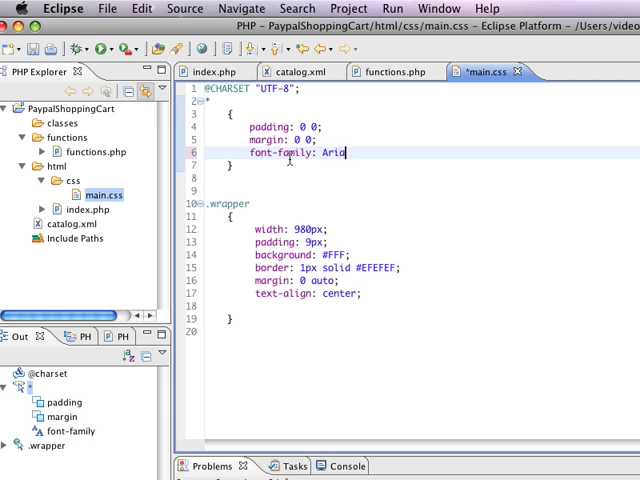
{"action": "type", "text": ", Sans-s"}
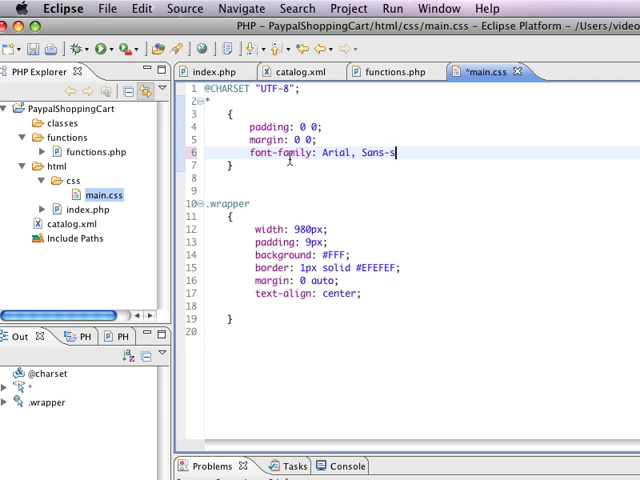
{"action": "type", "text": "erif;"}
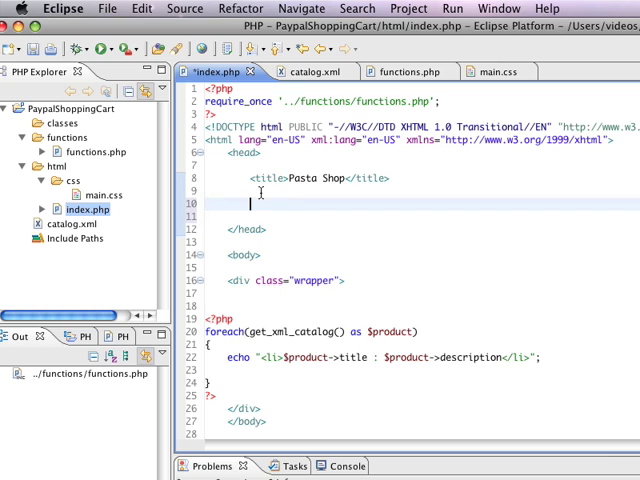
Write the <link rel="stylesheet"> tag pointing to css/main.css with type="text/css" />
{"action": "type", "text": "<link"}
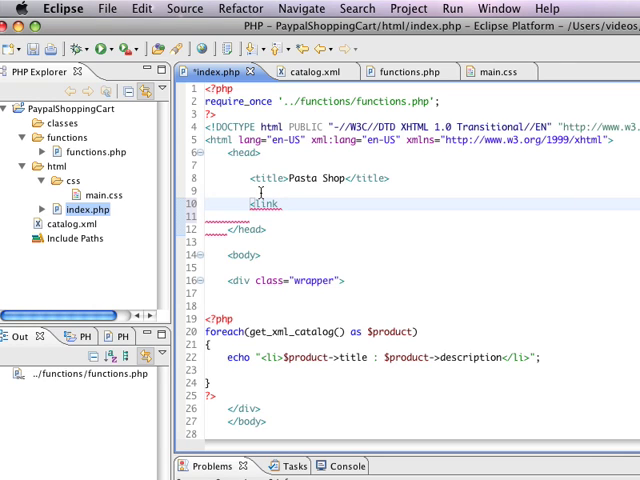
{"action": "type", "text": "rel=\"sy"}
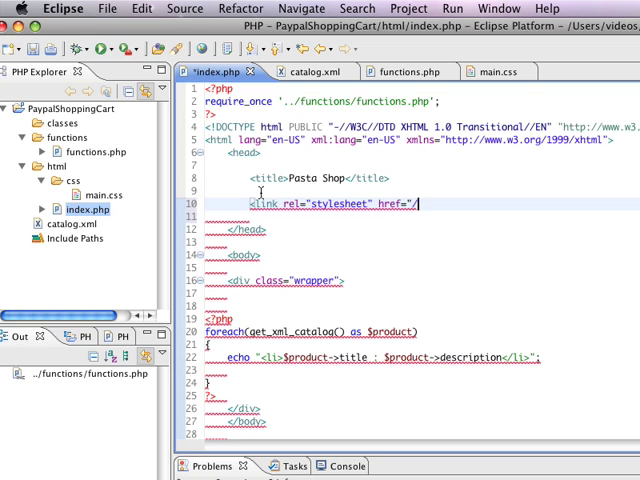
{"action": "type", "text": "c"}
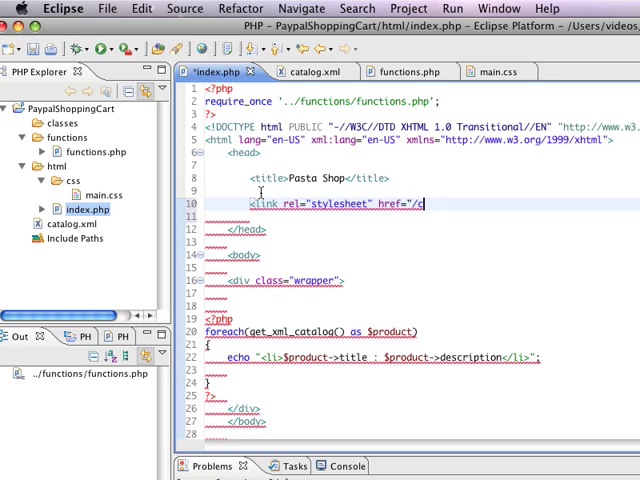
{"action": "type", "text": "ss/"}
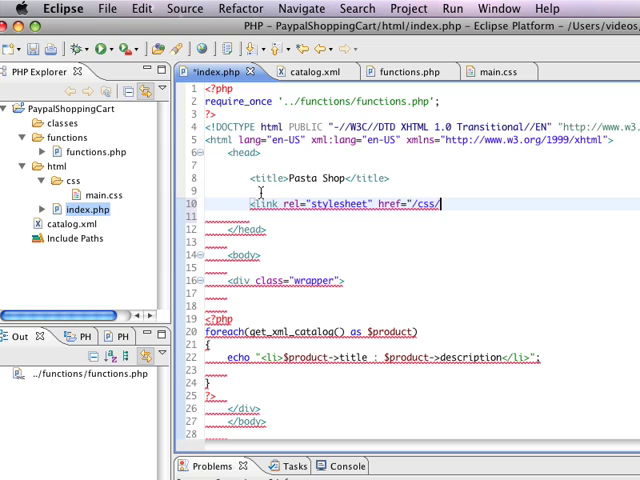
{"action": "type", "text": "main.css\""}
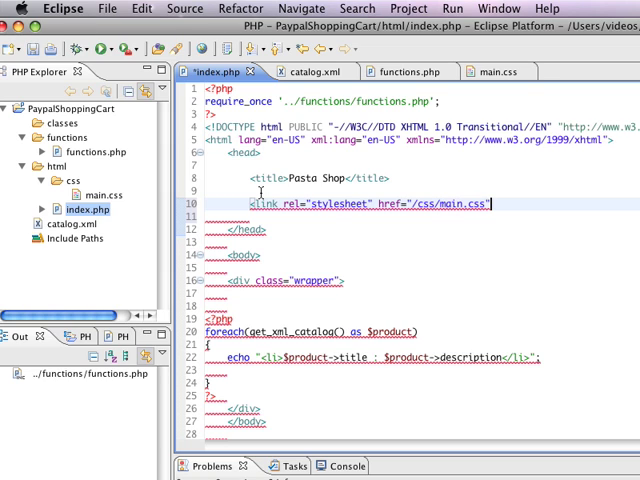
{"action": "type", "text": "type=\"text"}
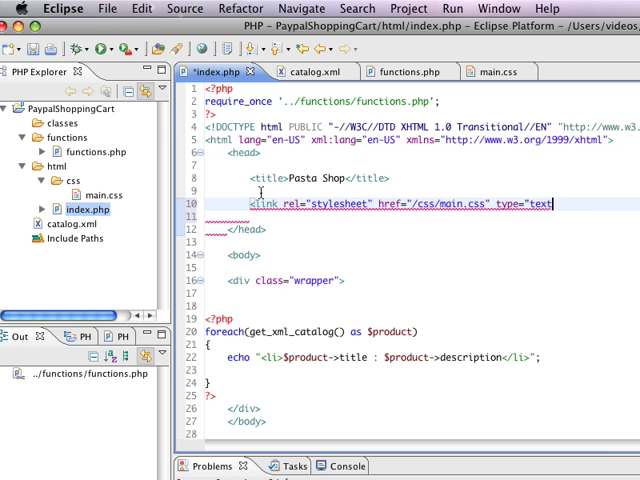
{"action": "type", "text": "/css\""}
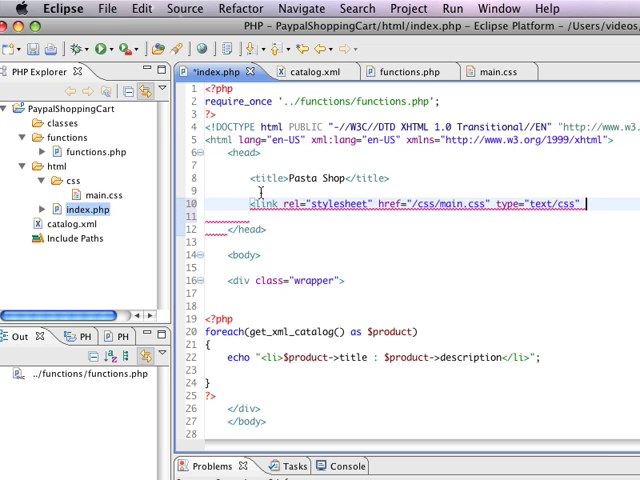
{"action": "type", "text": "/>"}
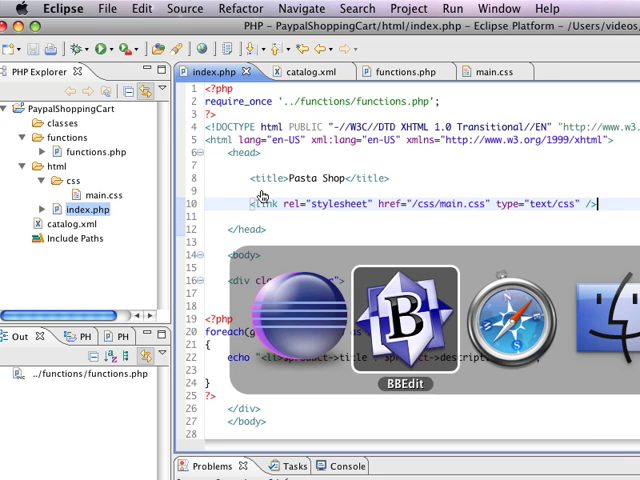
Switch to main.css and add a body rule with background #EEE
{"action": "left_click", "coordinate": [510, 315]}
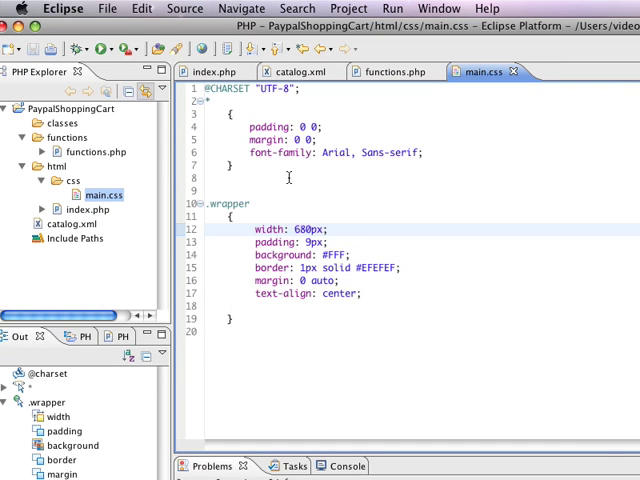
{"action": "type", "text": "body"}
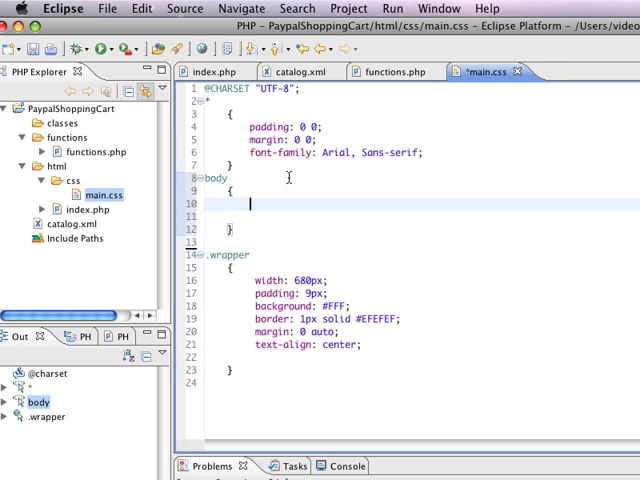
{"action": "type", "text": "background:"}
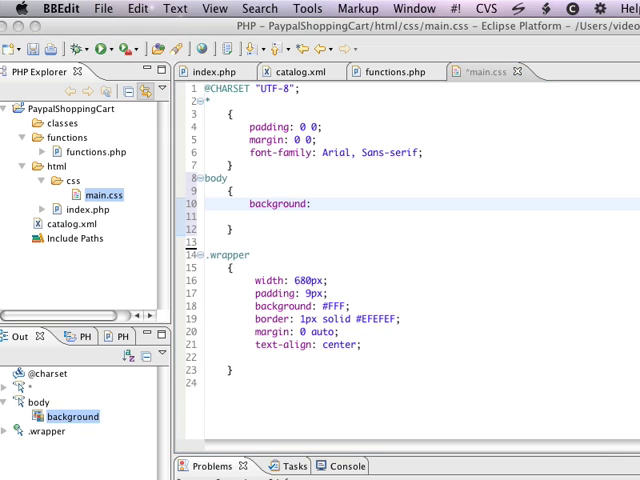
{"action": "mouse_move", "coordinate": [393, 86]}
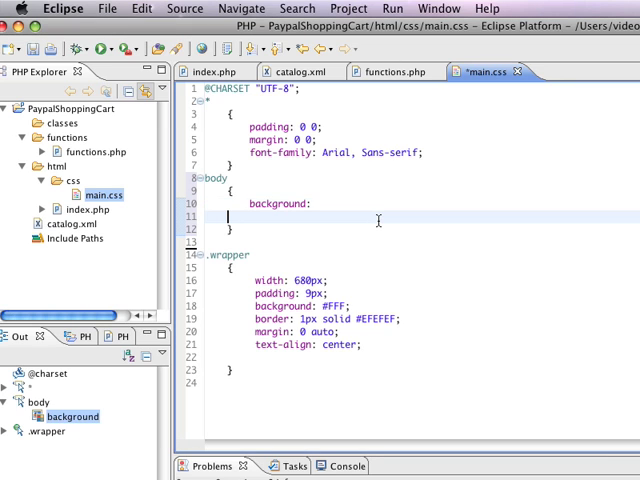
{"action": "type", "text": "#EEE;"}
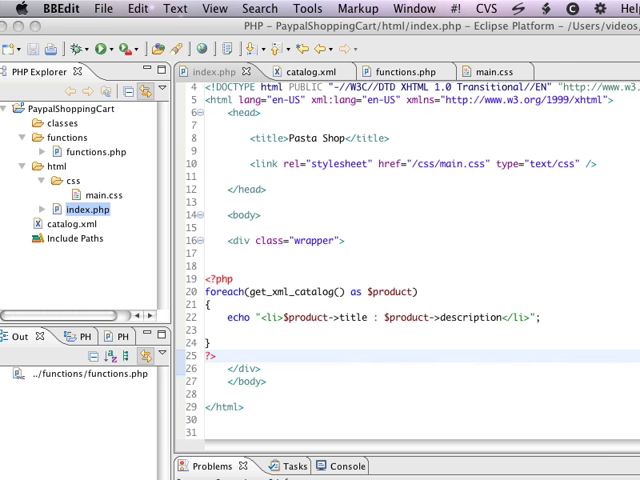
{"action": "mouse_move", "coordinate": [291, 268]}
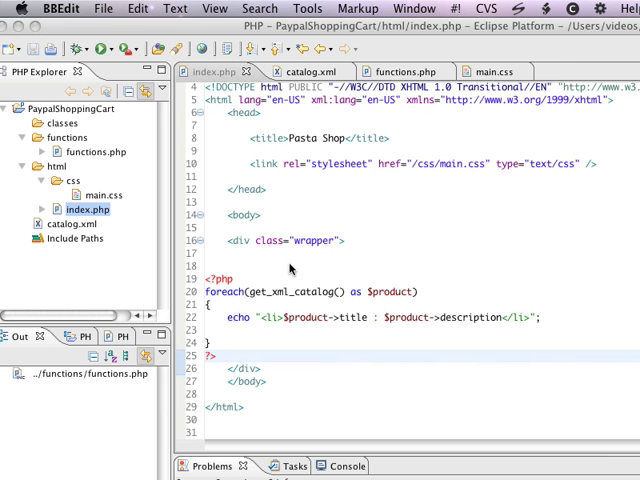
Insert a div with class "nav" inside the wrapper div in index.php
{"action": "left_click", "coordinate": [232, 252]}
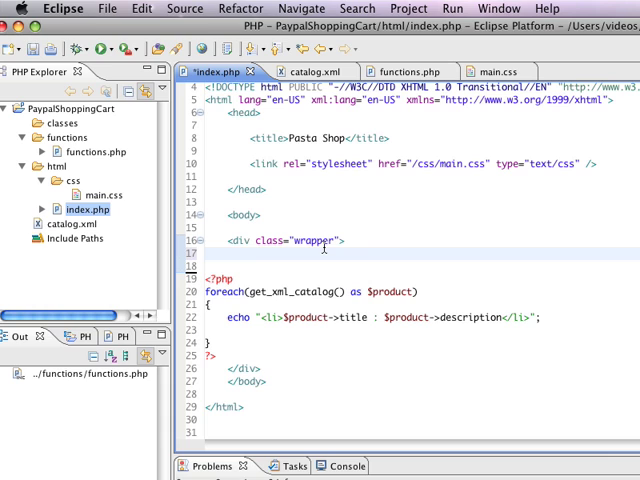
{"action": "type", "text": "div"}
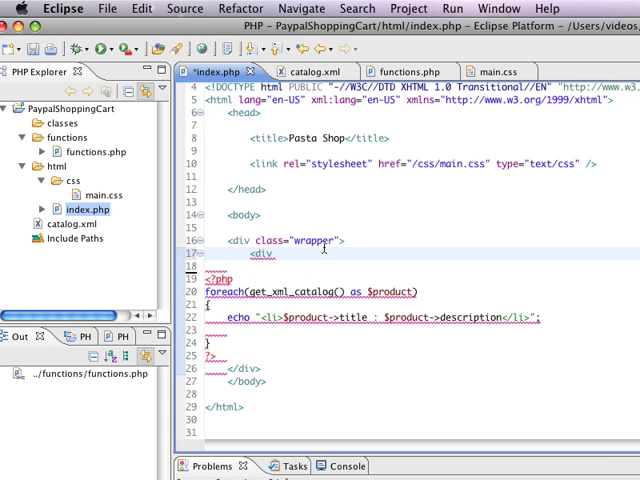
{"action": "type", "text": "class=\"\""}
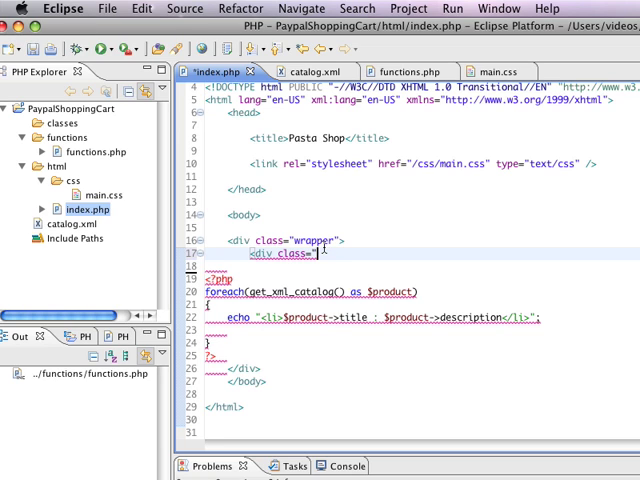
{"action": "type", "text": "nav"}
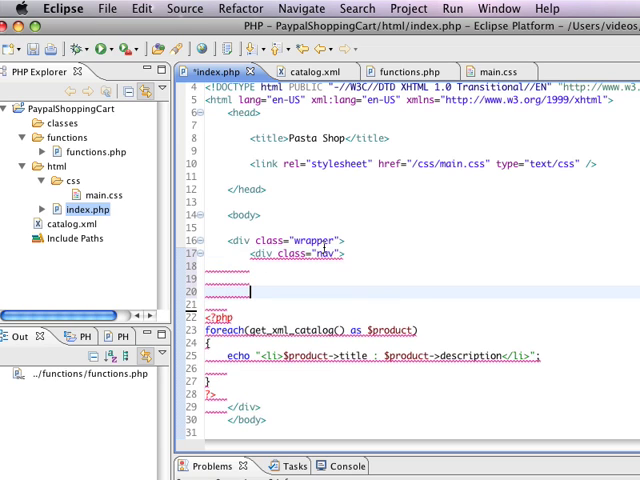
{"action": "type", "text": "</div>"}
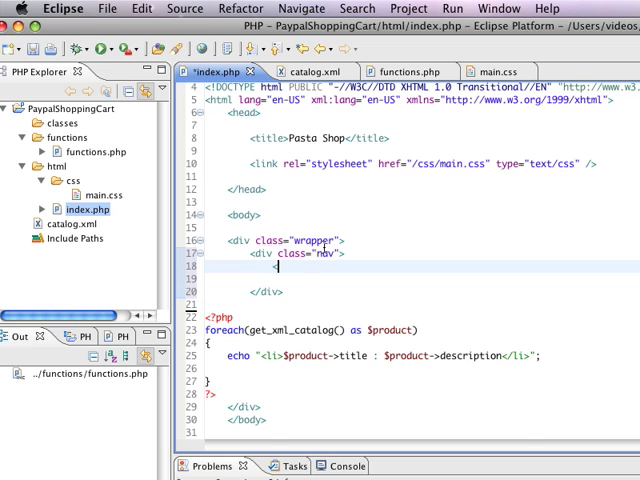
Add three href="#" links in the nav: view store, view cart, clear cart
{"action": "type", "text": "a href=\"#\""}
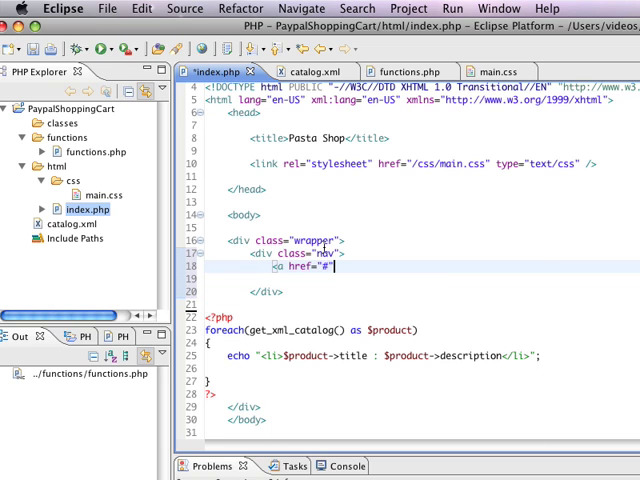
{"action": "type", "text": ">"}
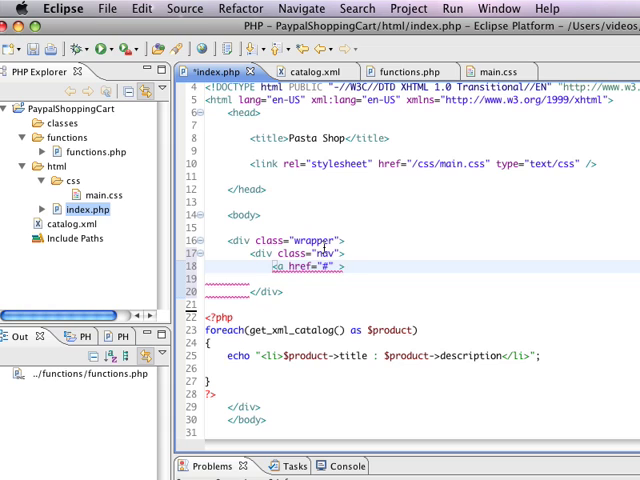
{"action": "type", "text": "views"}
{"action": "left_click", "coordinate": [422, 279]}
{"action": "type", "text": "<a href=\"#\" >view co"}
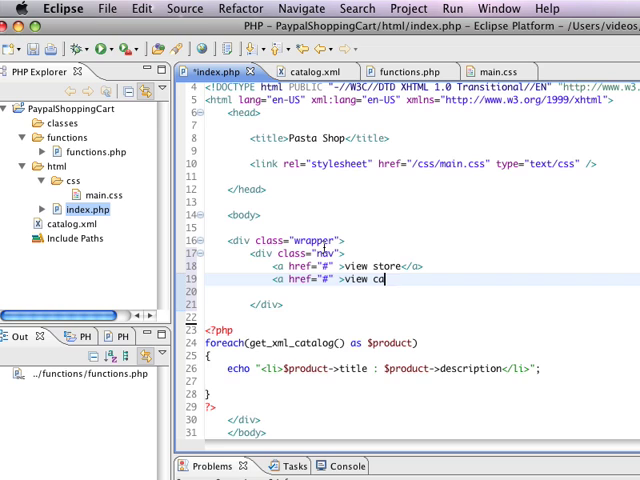
{"action": "type", "text": "cart</a>"}
{"action": "left_click", "coordinate": [422, 291]}
{"action": "type", "text": "<a href=\"#\" >cle"}
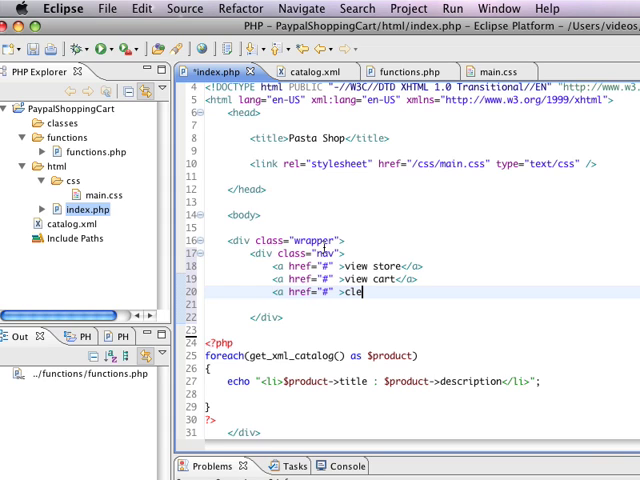
{"action": "type", "text": "ar cart</a>"}
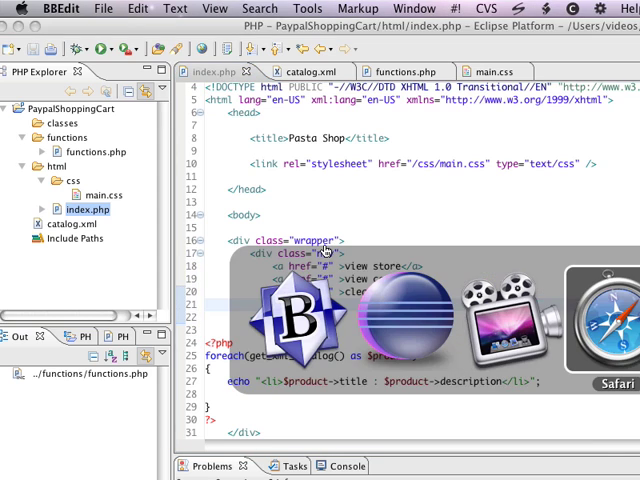
{"action": "left_click", "coordinate": [617, 320]}
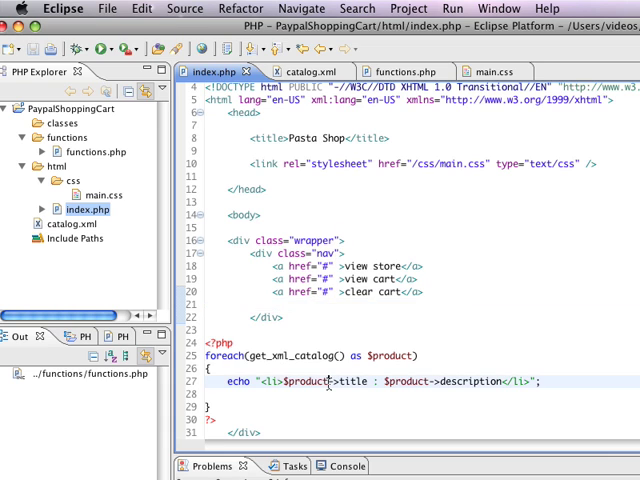
Place the cursor just below the nav div in index.php to insert blank lines
{"action": "scroll", "scroll_direction": "down", "scroll_amount": 3}
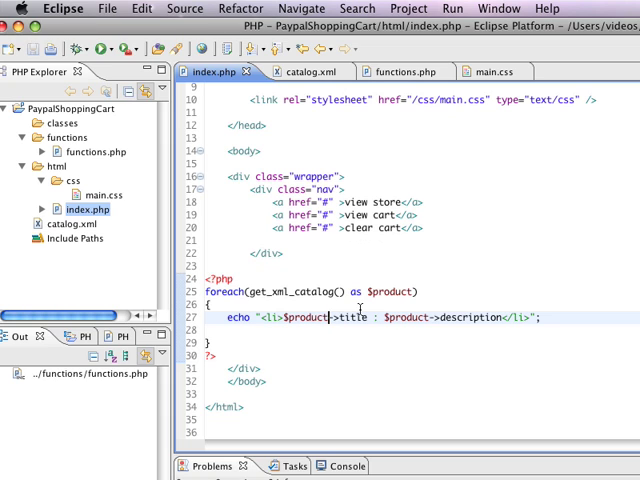
{"action": "mouse_move", "coordinate": [350, 291]}
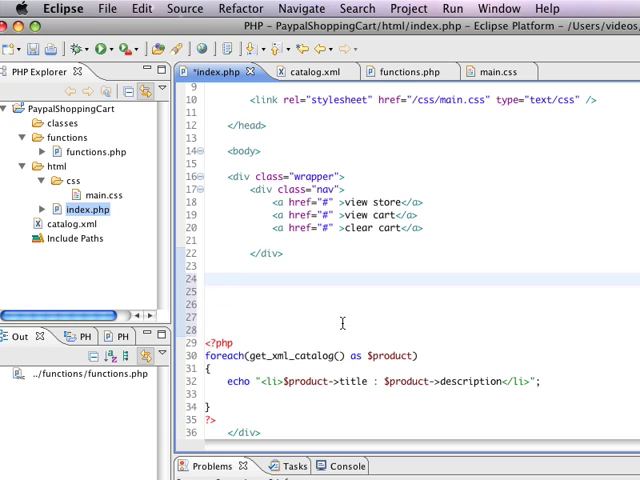
{"action": "left_click", "coordinate": [250, 278]}
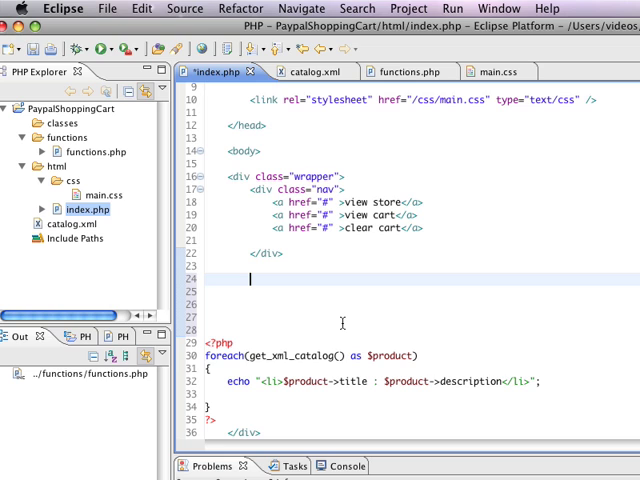
Type a table with class 'products', a tr and td, and an h2 'product title'
{"action": "type", "text": "<table"}
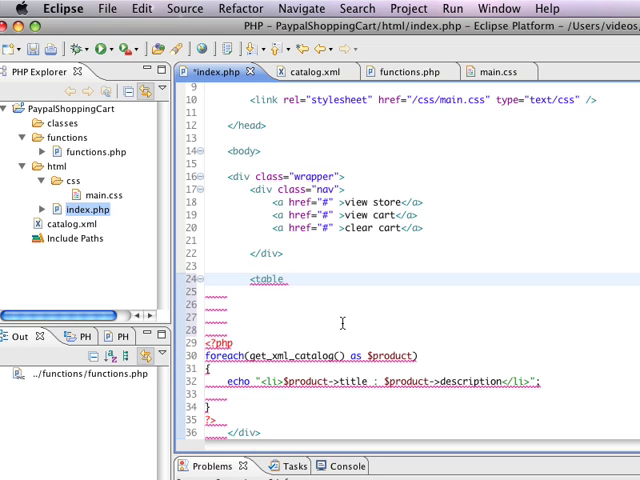
{"action": "type", "text": "class=\"products\">"}
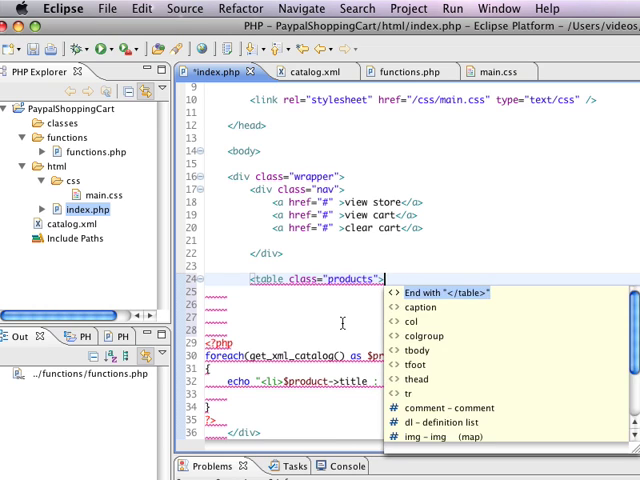
{"action": "left_click", "coordinate": [440, 292]}
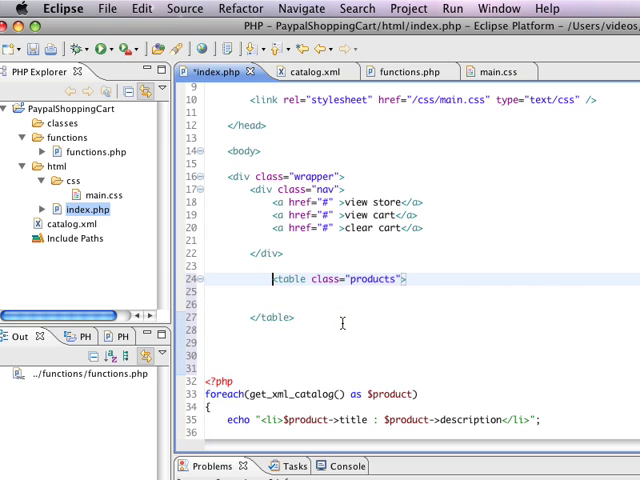
{"action": "type", "text": "<tr>"}
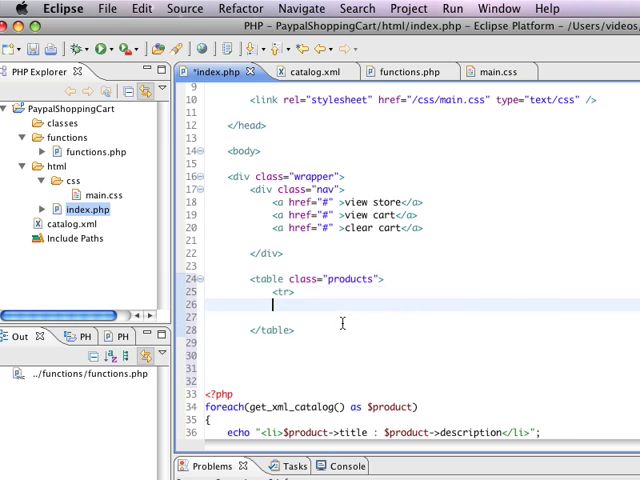
{"action": "type", "text": "</tr>"}
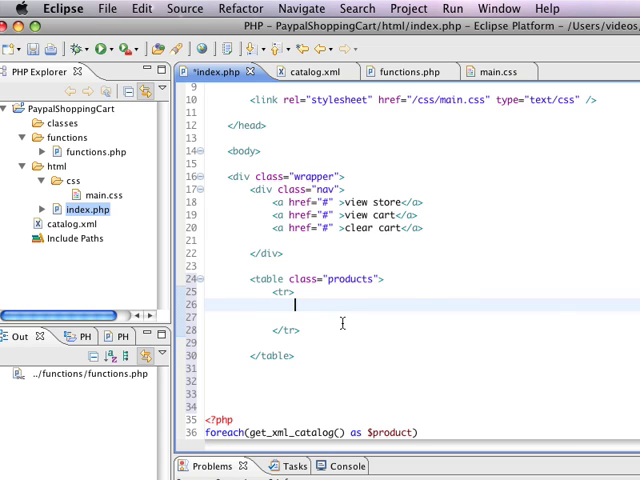
{"action": "type", "text": "<td>"}
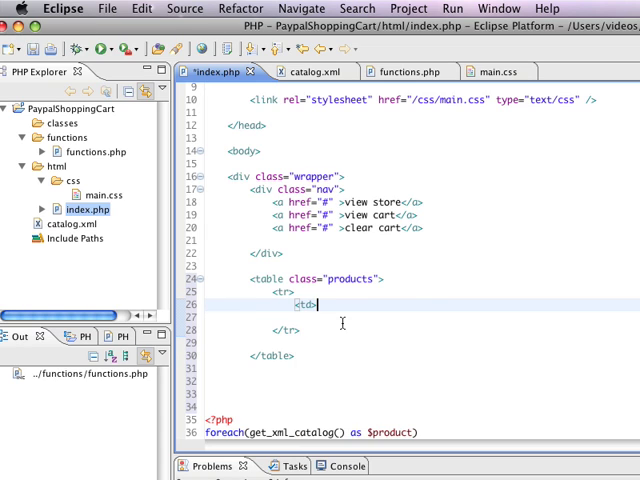
{"action": "type", "text": "</td>"}
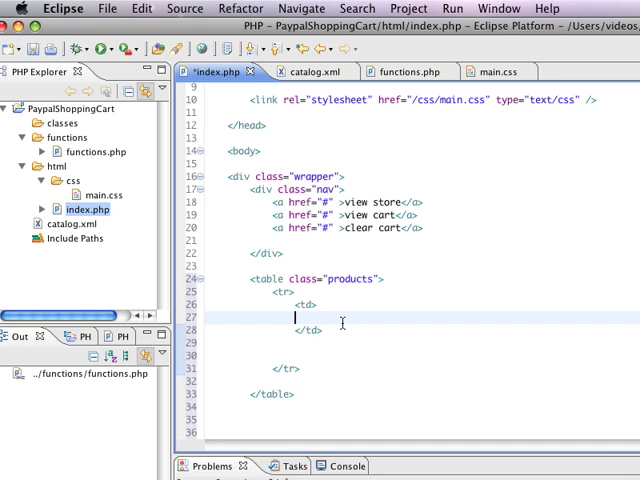
{"action": "type", "text": "<h2>"}
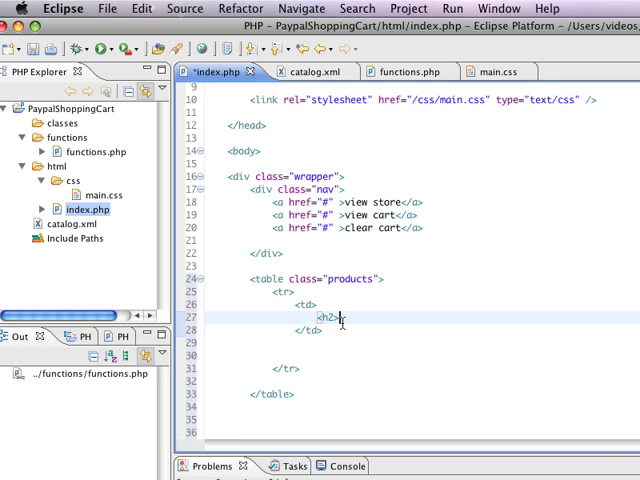
{"action": "type", "text": "product title</h2>"}
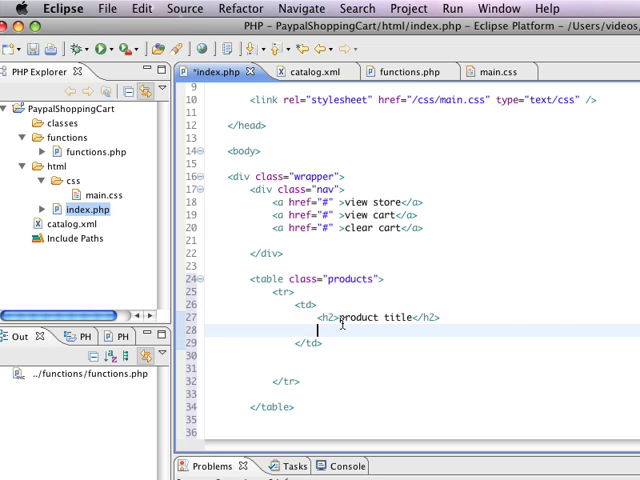
Add a div with an img (height 100, width 80) and a 'description' span
{"action": "type", "text": "<div>"}
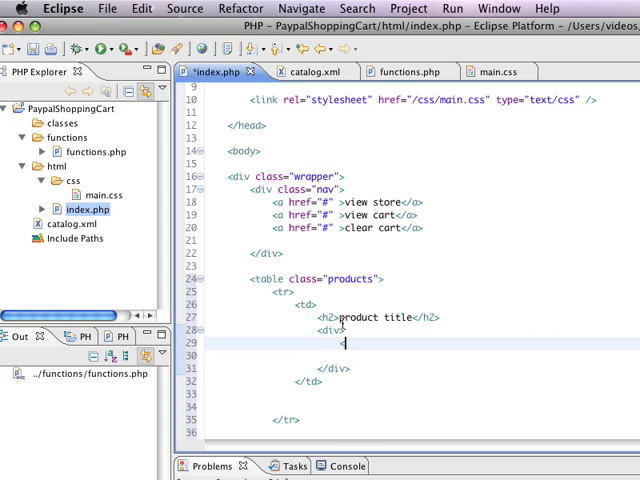
{"action": "type", "text": "img src"}
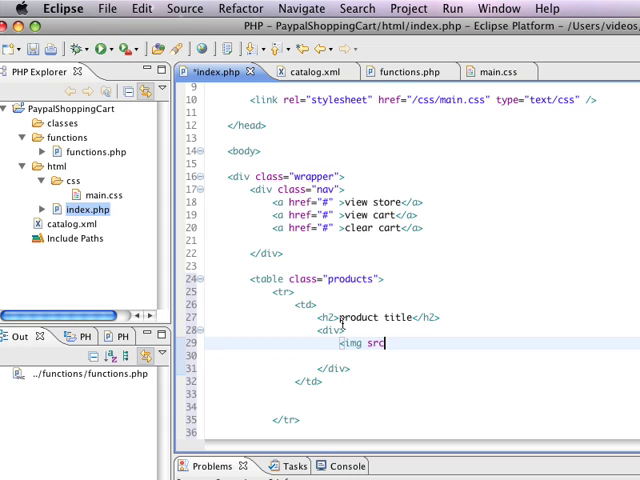
{"action": "type", "text": "=\"\">"}
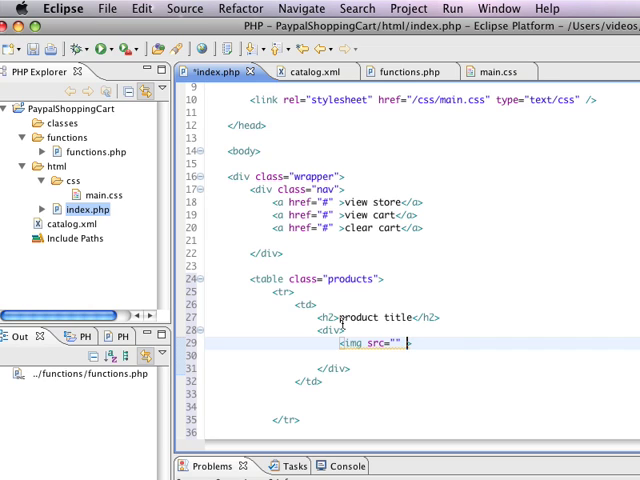
{"action": "type", "text": "height=\""}
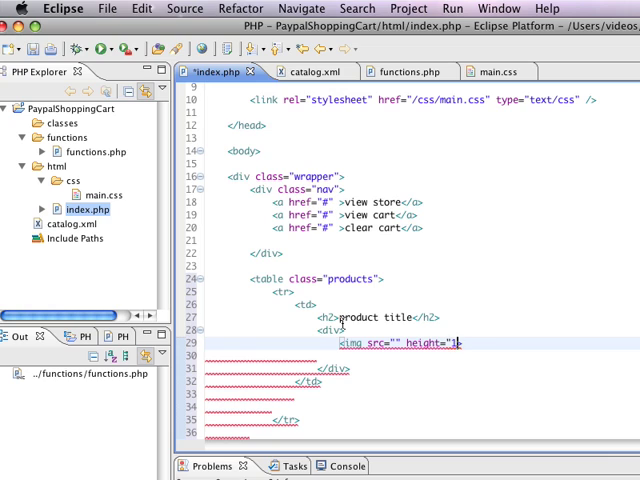
{"action": "type", "text": "100"}
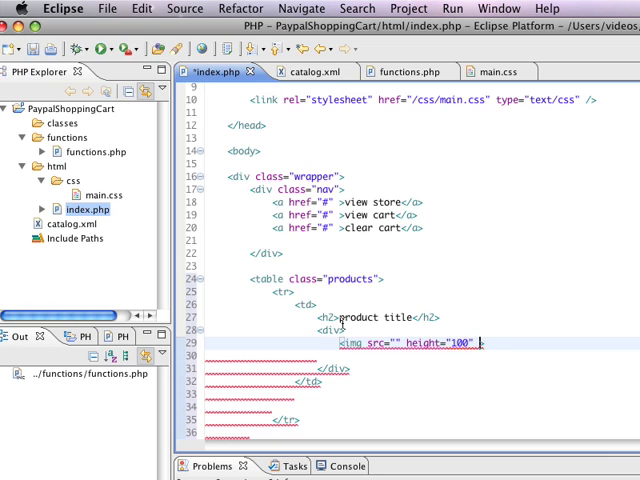
{"action": "type", "text": "width=\"\""}
{"action": "type", "text": "</span>"}
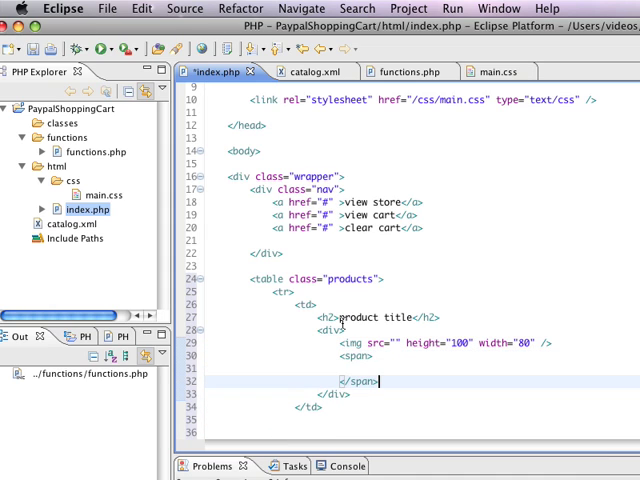
{"action": "type", "text": "descro[t"}
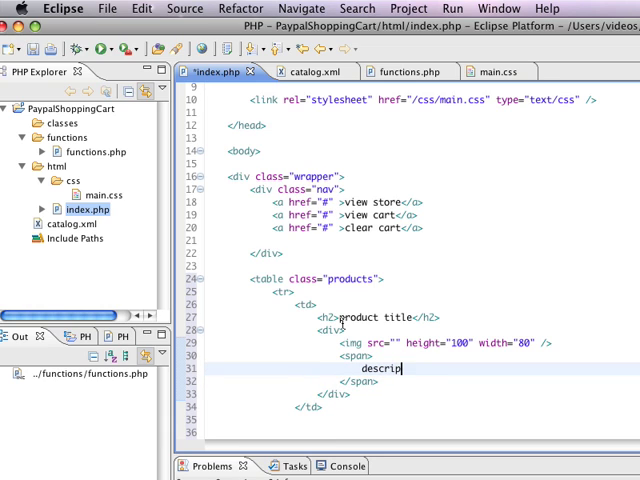
{"action": "type", "text": "tion"}
{"action": "type", "text": "<div "}
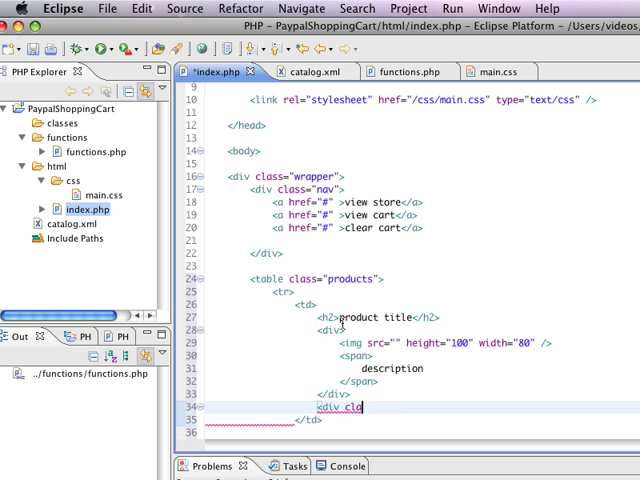
Add a price div and an addToCart div with an 'add to cart' link
{"action": "type", "text": "class=\"price\">"}
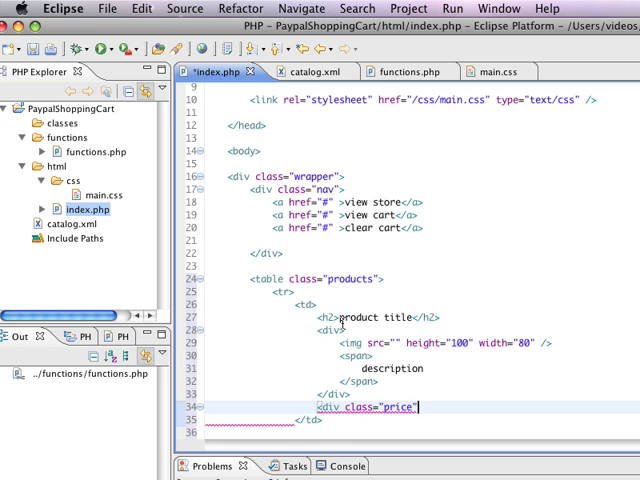
{"action": "key", "text": "Return"}
{"action": "type", "text": "<div class=\""}
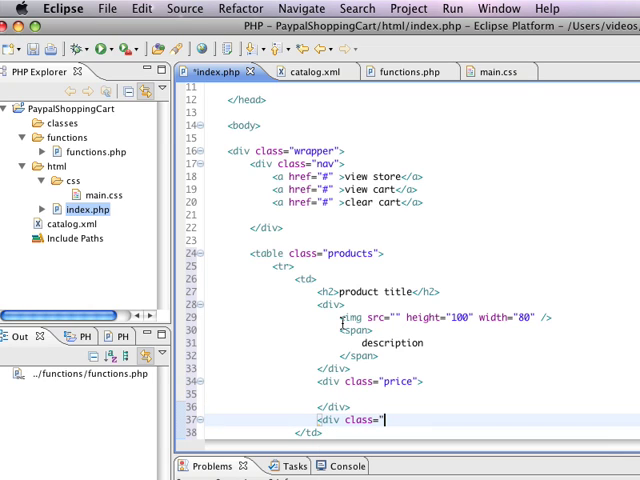
{"action": "type", "text": "addToCart\">"}
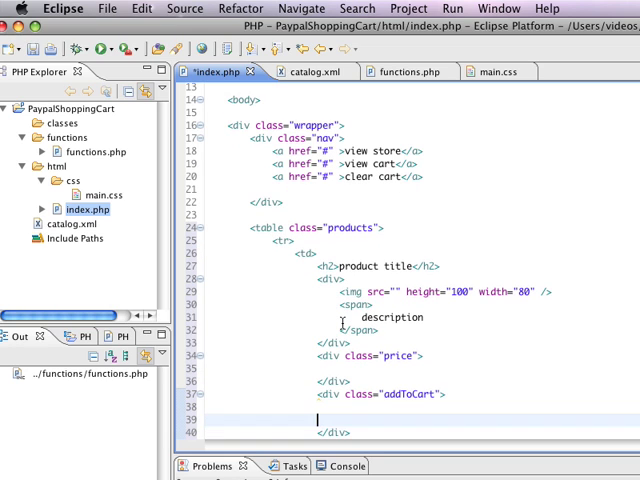
{"action": "type", "text": "<a href=\"#\">"}
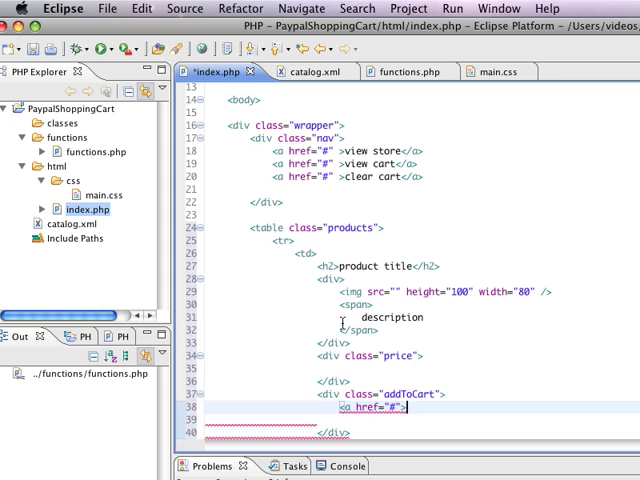
{"action": "type", "text": "add t"}
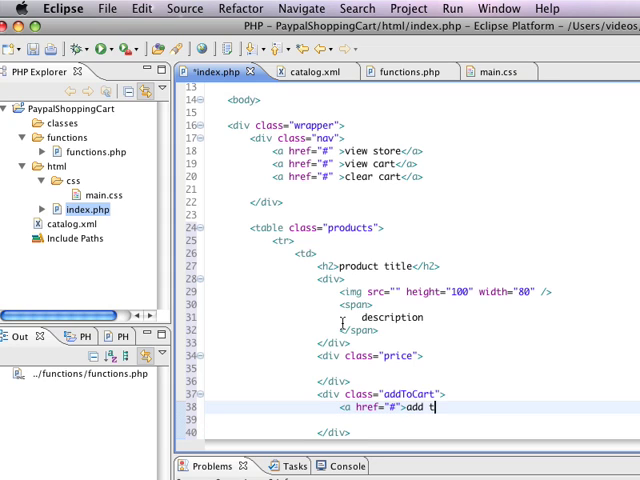
{"action": "type", "text": "o cart</a>"}
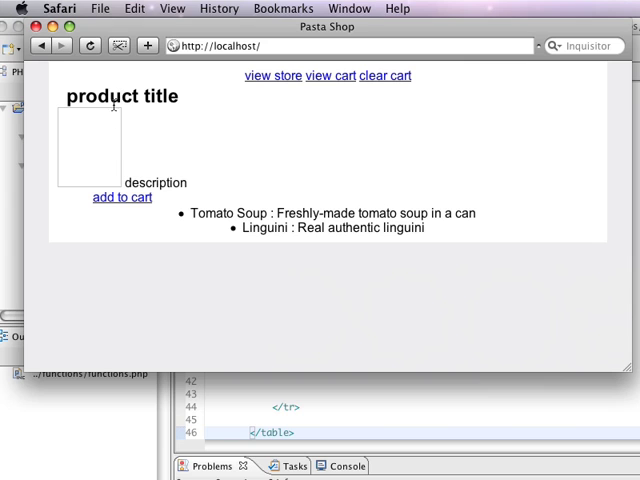
{"action": "mouse_move", "coordinate": [145, 180]}
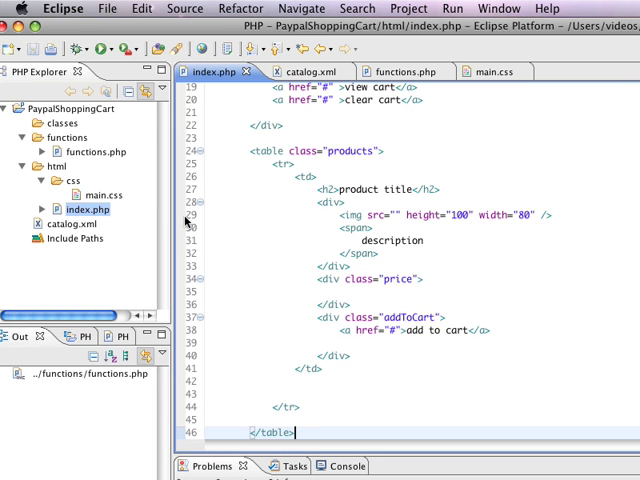
{"action": "scroll", "scroll_direction": "down", "scroll_amount": 3}
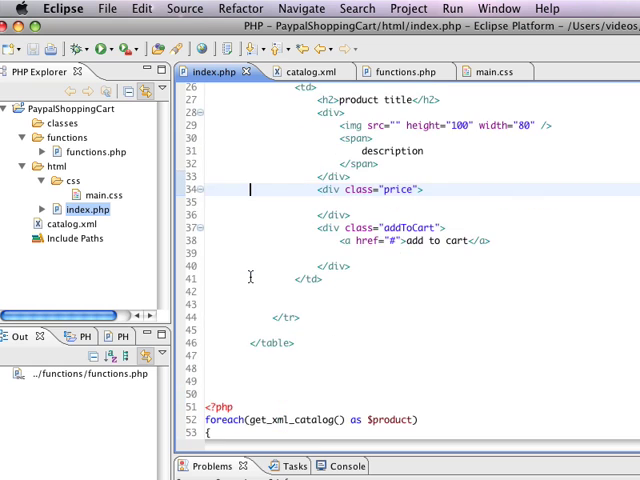
{"action": "scroll", "scroll_direction": "up", "scroll_amount": 3}
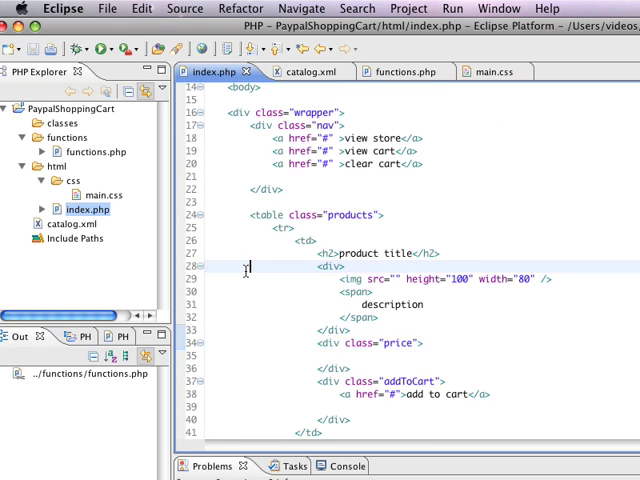
{"action": "scroll", "scroll_direction": "down", "scroll_amount": 3}
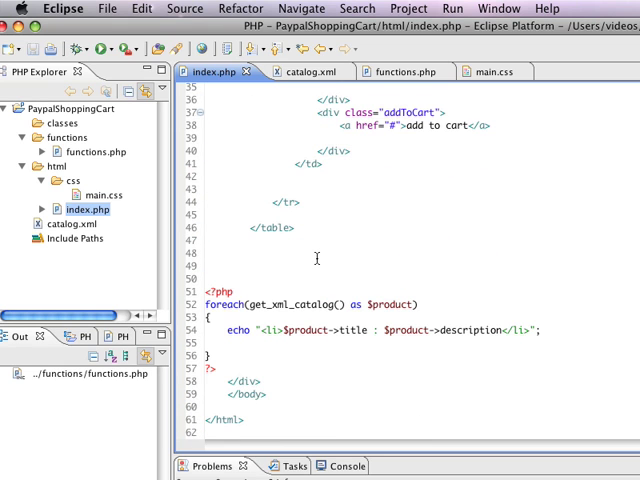
{"action": "scroll", "scroll_direction": "up", "scroll_amount": 3}
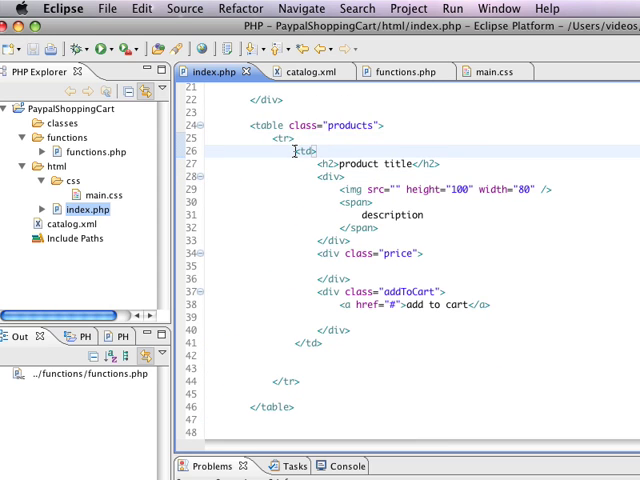
{"action": "scroll", "scroll_direction": "down", "scroll_amount": 3}
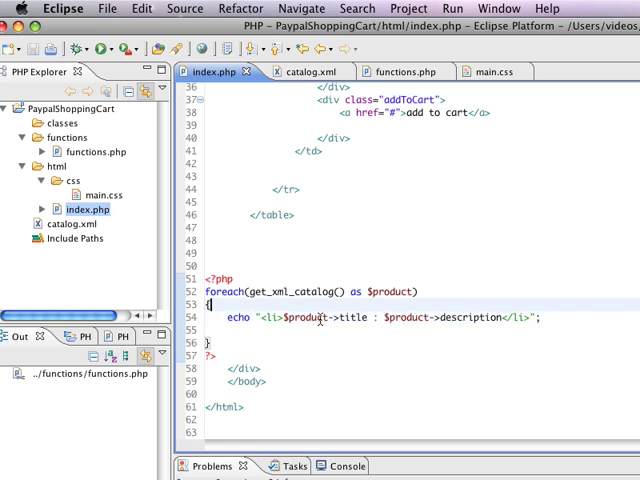
Start an $output string holding the table and row tags above the foreach loop
{"action": "key", "text": "Return"}
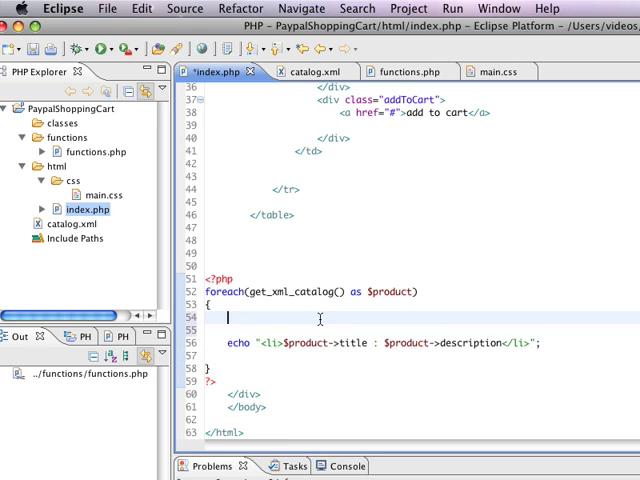
{"action": "type", "text": "$output ="}
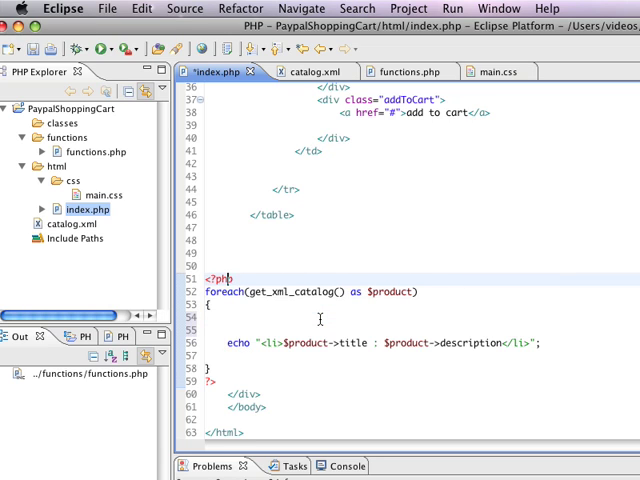
{"action": "type", "text": "$output ="}
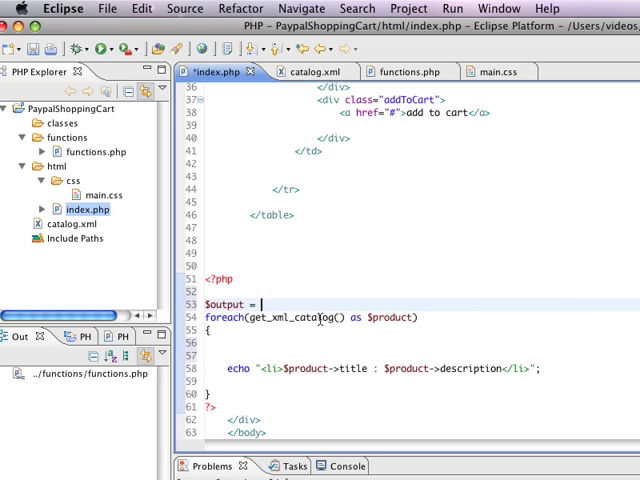
{"action": "type", "text": "\"\""}
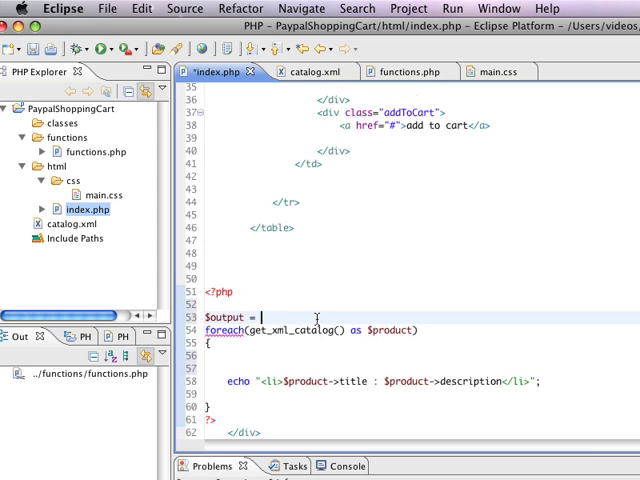
Select the static product cell markup and cut it out of the table
{"action": "scroll", "scroll_direction": "up", "scroll_amount": 3}
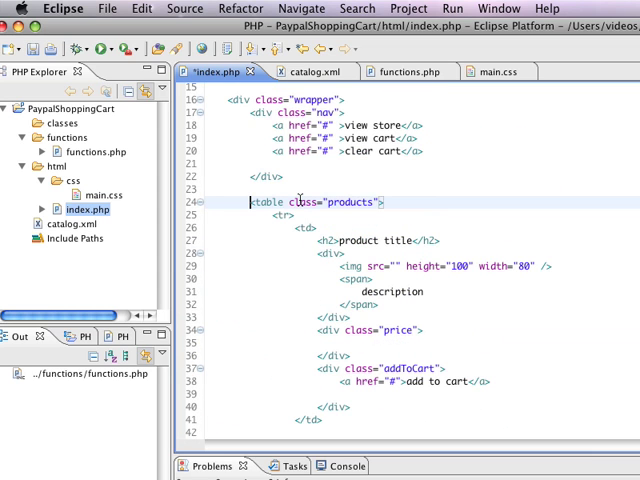
{"action": "scroll", "scroll_direction": "down", "scroll_amount": 3}
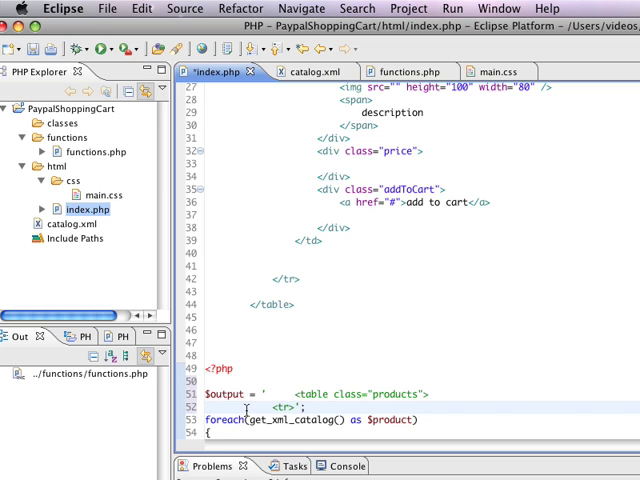
{"action": "scroll", "scroll_direction": "up", "scroll_amount": 3}
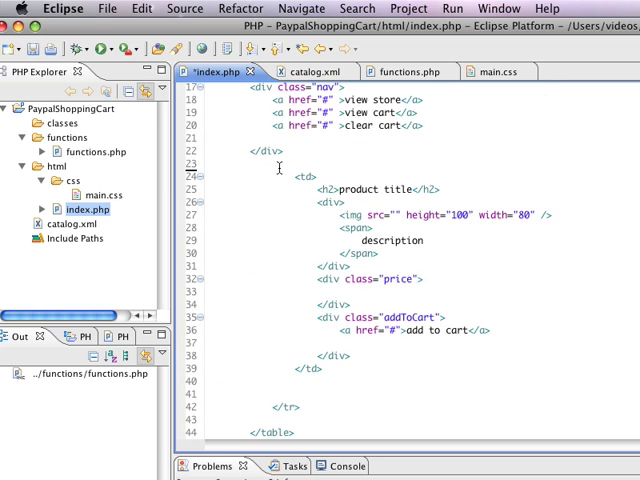
{"action": "left_click_drag", "start_coordinate": [280, 168], "coordinate": [340, 368]}
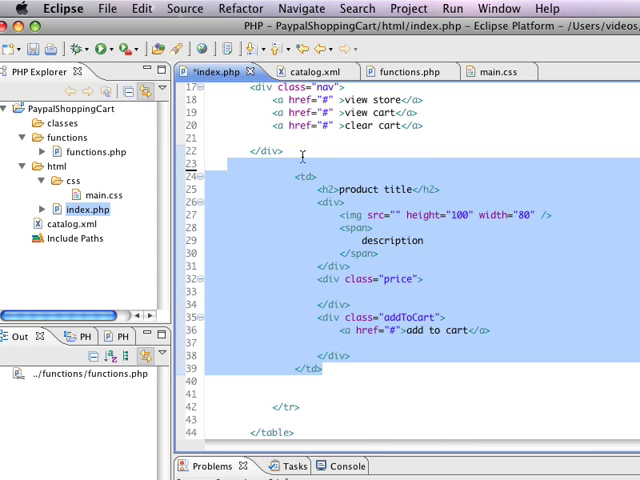
{"action": "scroll", "scroll_direction": "down", "scroll_amount": 3}
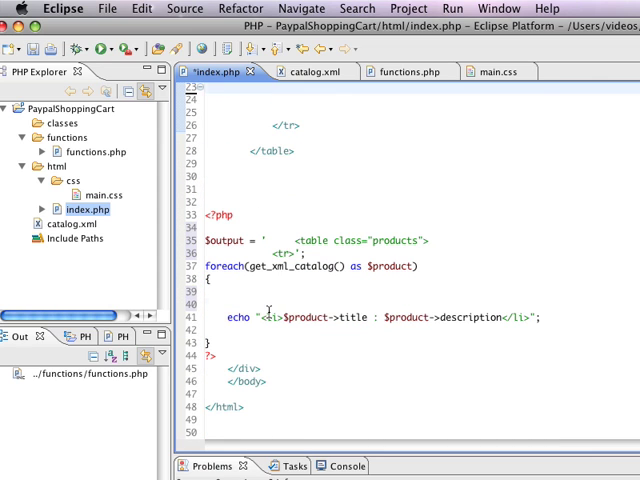
Append the cell to $output, concatenating $product->title, description and price into the placeholders
{"action": "type", "text": "$output"}
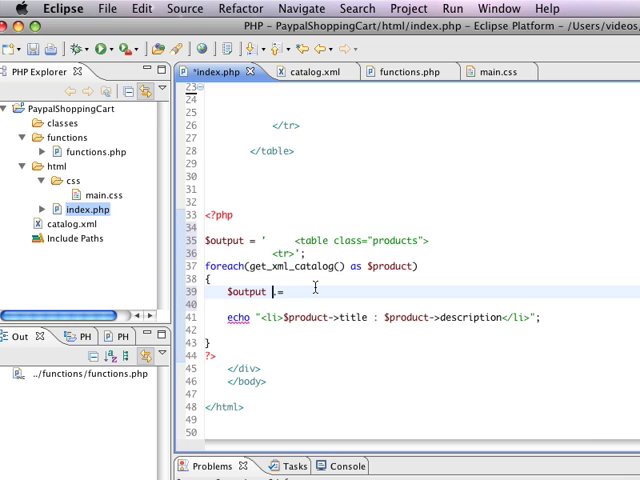
{"action": "type", "text": ".= '"}
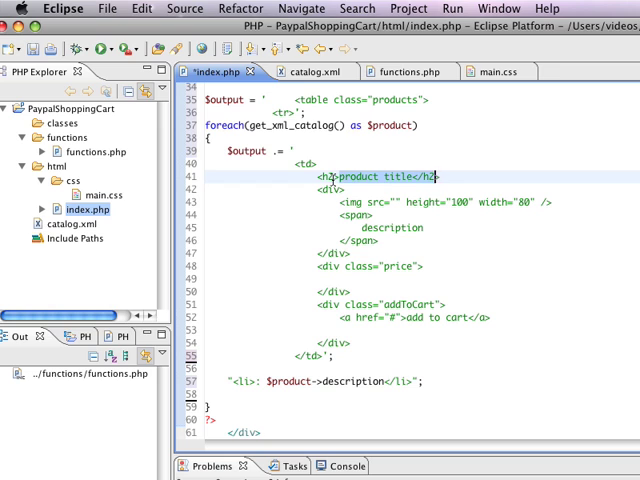
{"action": "key", "text": "Delete"}
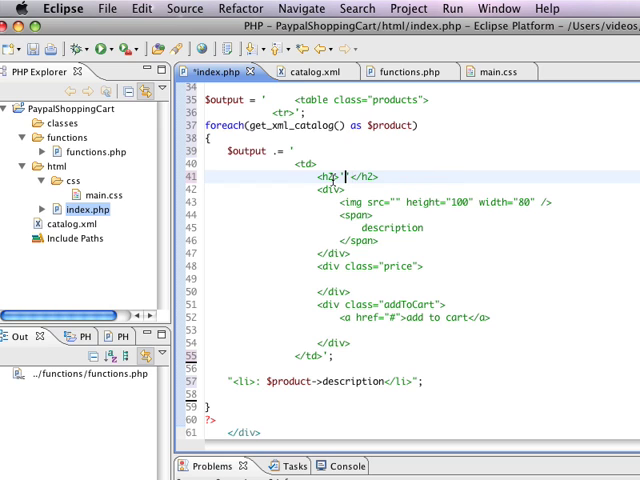
{"action": "type", "text": "'.$product->title.'"}
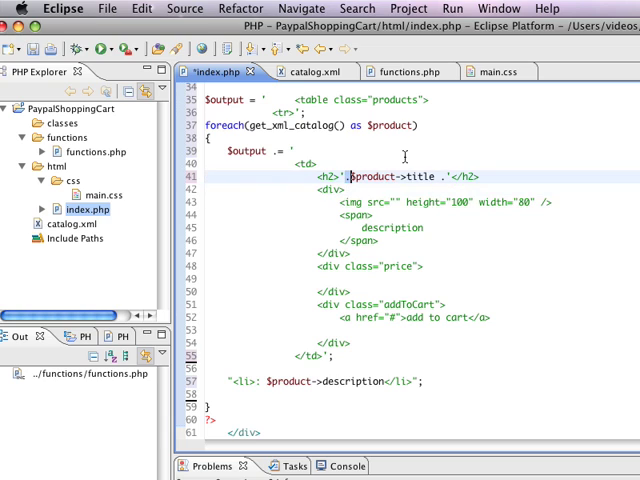
{"action": "type", "text": "+"}
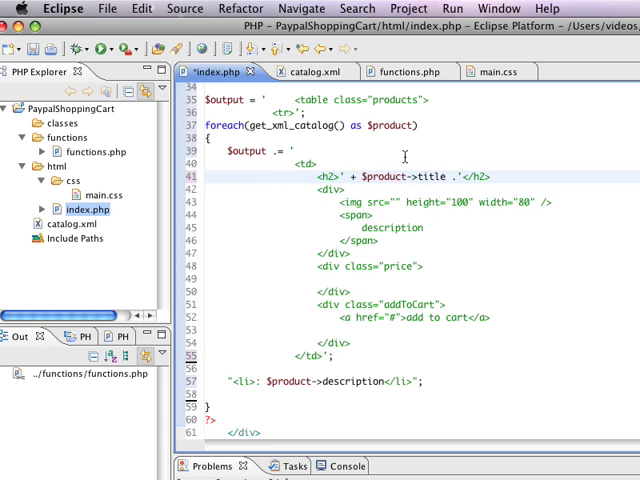
{"action": "type", "text": "."}
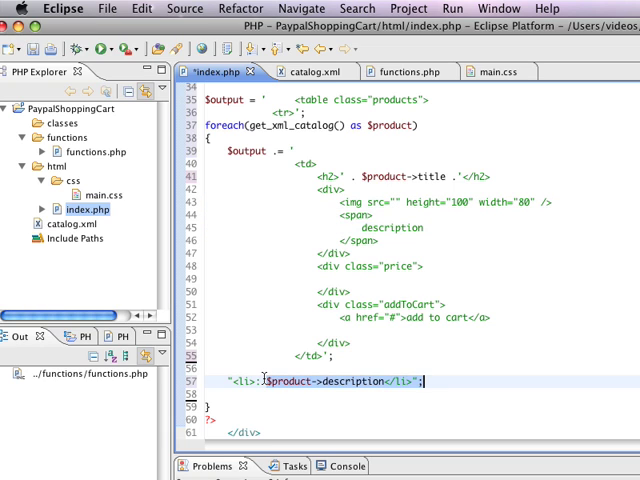
{"action": "key", "text": "Delete"}
{"action": "type", "text": "'."}
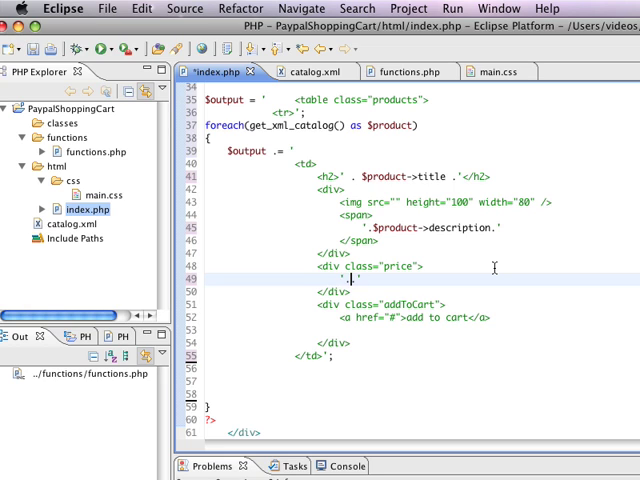
{"action": "type", "text": "$p"}
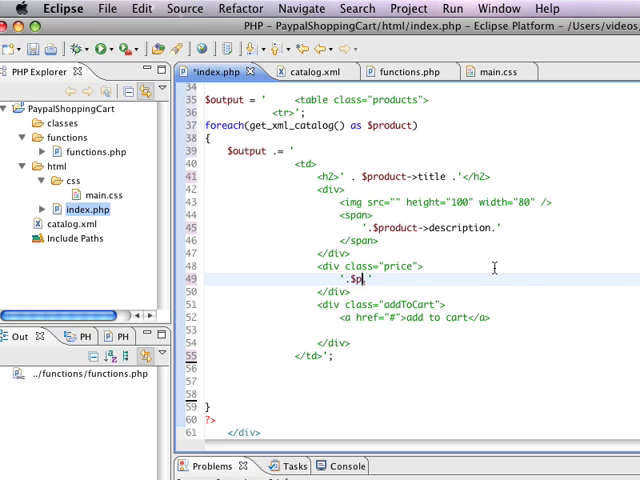
{"action": "type", "text": "roduct->p["}
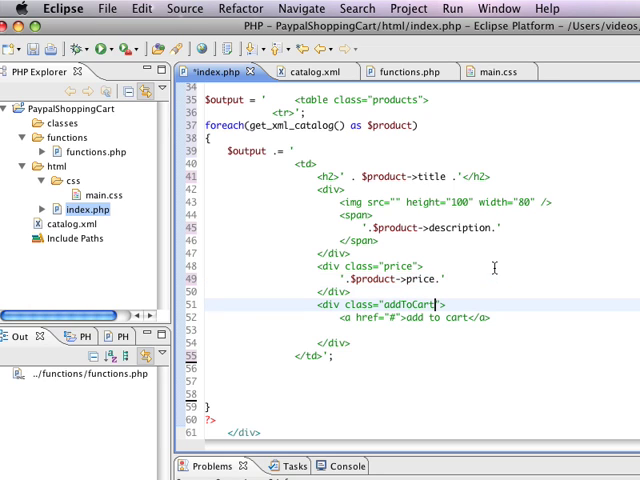
{"action": "mouse_move", "coordinate": [395, 202]}
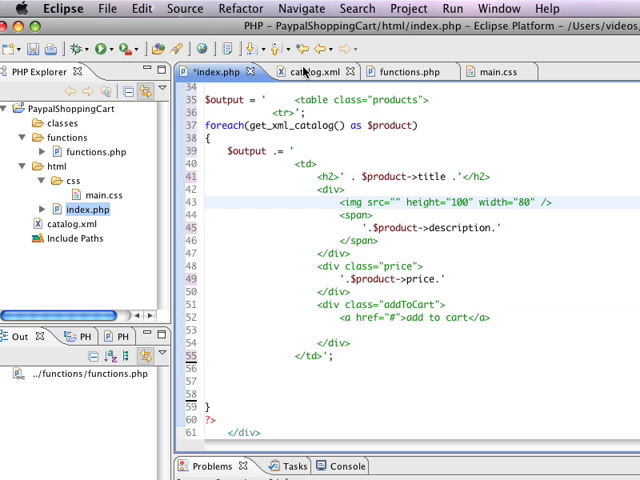
Check catalog.xml's img field and set the image src to '.$product->img.'
{"action": "left_click", "coordinate": [314, 71]}
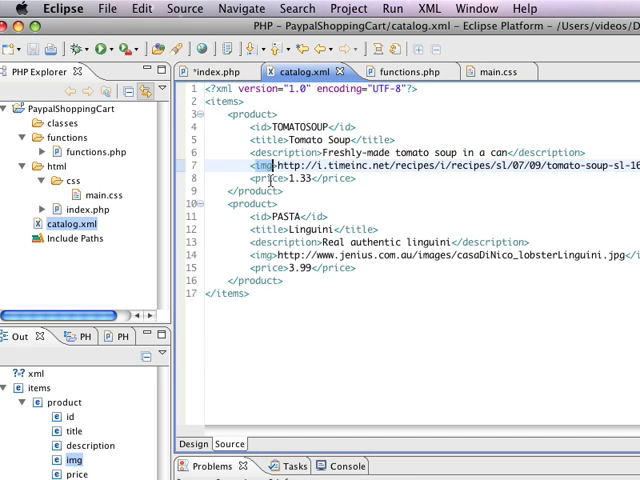
{"action": "left_click", "coordinate": [217, 71]}
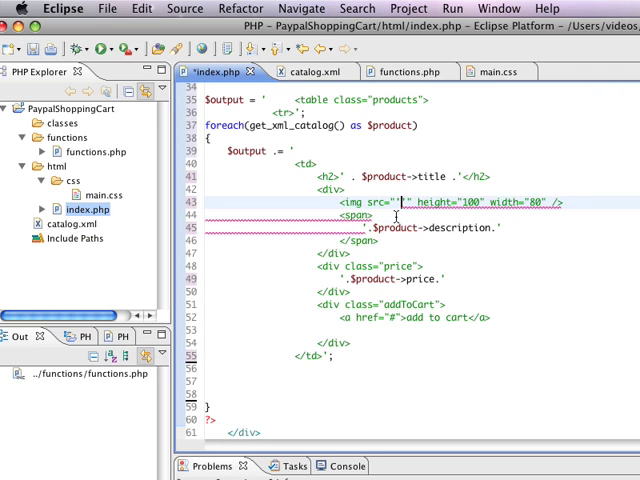
{"action": "type", "text": ".$product->img."}
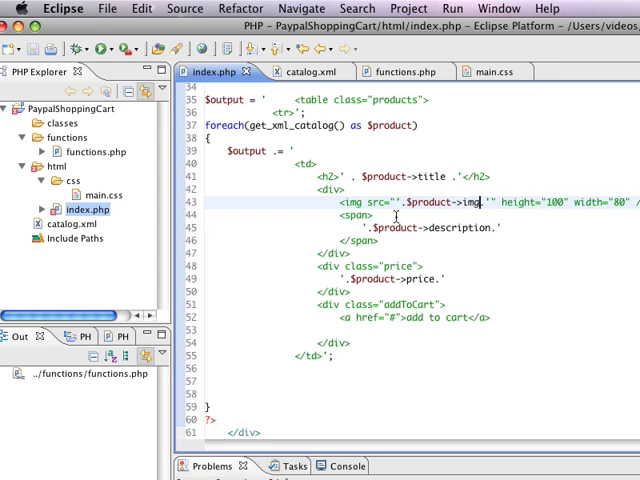
{"action": "left_click", "coordinate": [404, 318]}
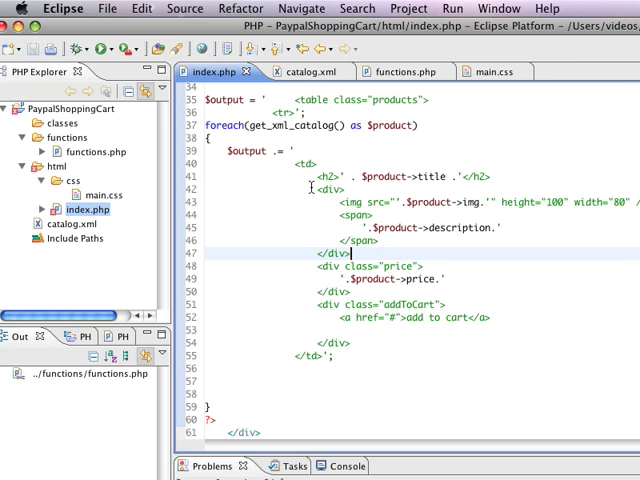
Add echo $output on the empty lines below the loop
{"action": "scroll", "scroll_direction": "up", "scroll_amount": 3}
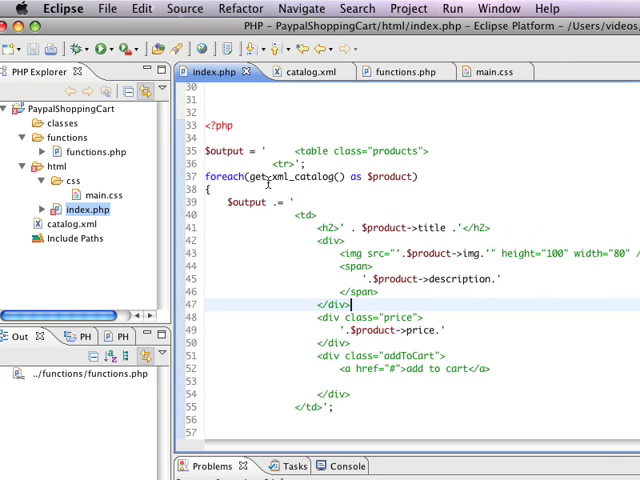
{"action": "scroll", "scroll_direction": "down", "scroll_amount": 3}
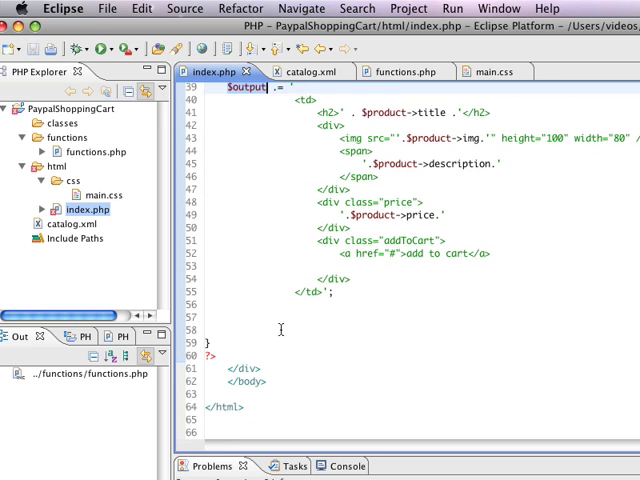
{"action": "left_click", "coordinate": [281, 328]}
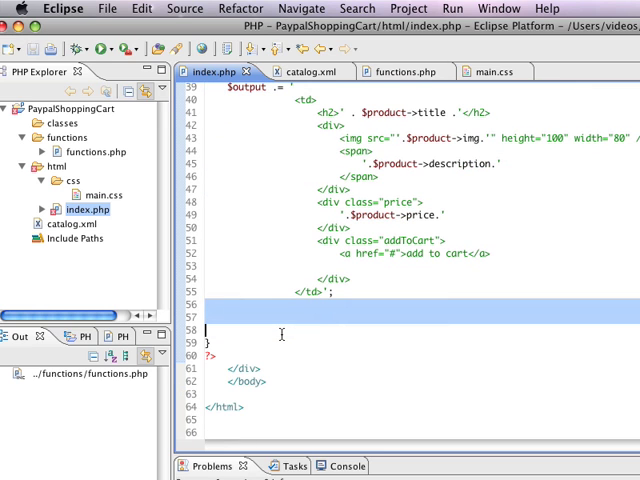
{"action": "type", "text": "echo $output;"}
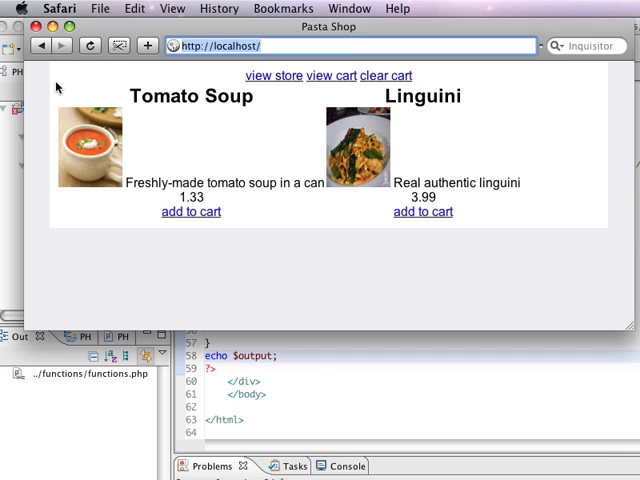
{"action": "mouse_move", "coordinate": [388, 206]}
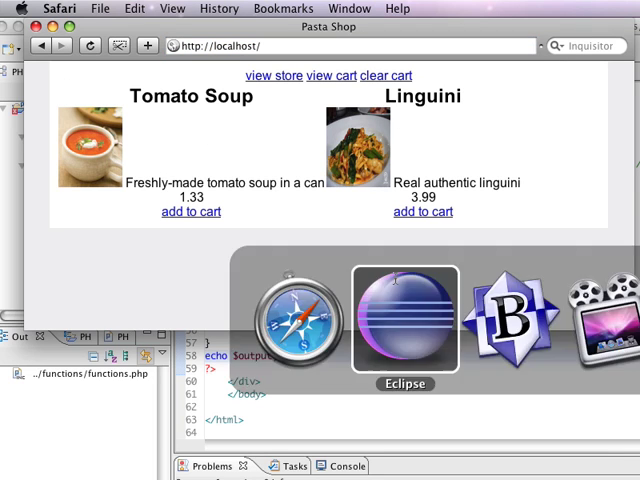
Return from Safari's two-product Pasta Shop page to Eclipse
{"action": "left_click", "coordinate": [405, 320]}
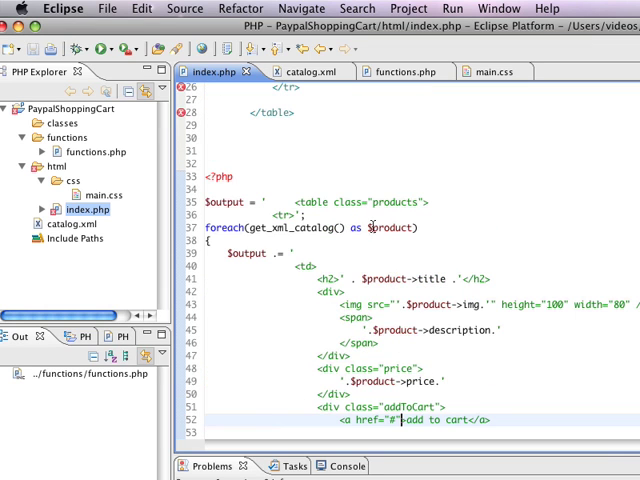
Delete the static </tr></table> lines and add $output .= '</tr></table>' before echo
{"action": "scroll", "scroll_direction": "up", "scroll_amount": 3}
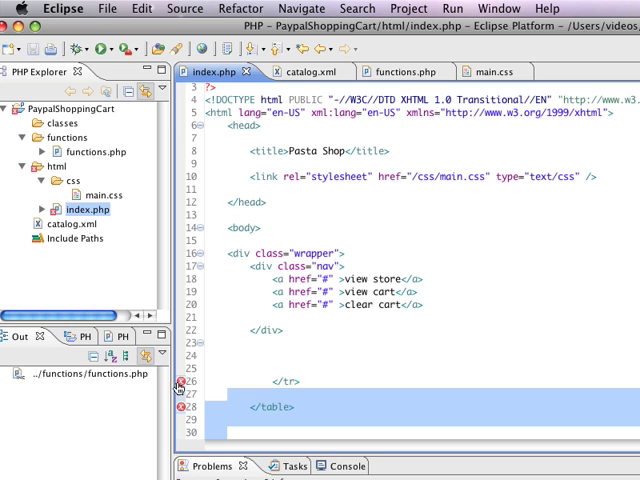
{"action": "mouse_move", "coordinate": [181, 387]}
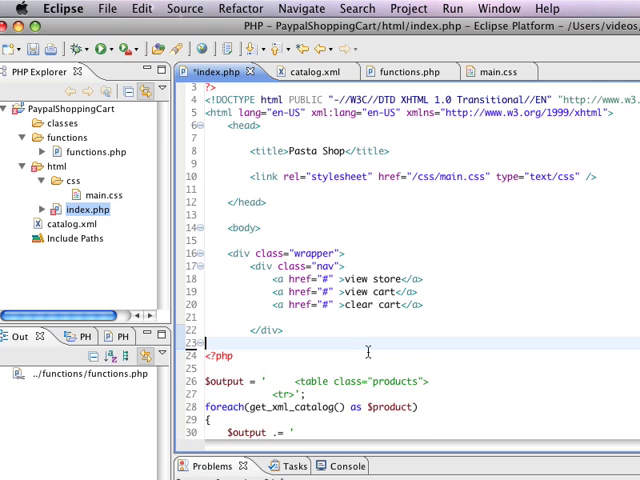
{"action": "scroll", "scroll_direction": "down", "scroll_amount": 3}
{"action": "type", "text": "$"}
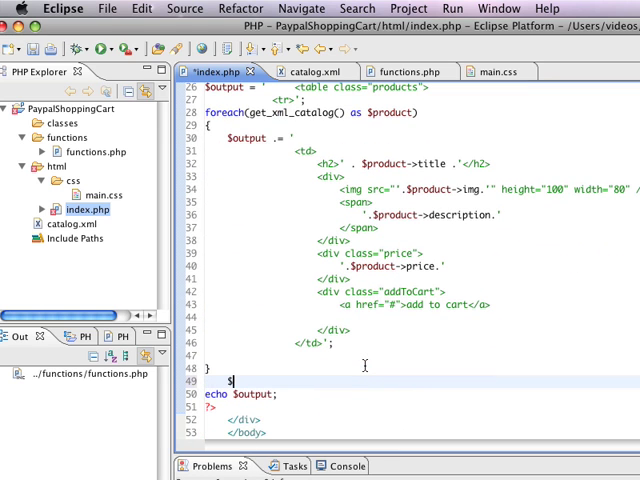
{"action": "type", "text": "output .= '"}
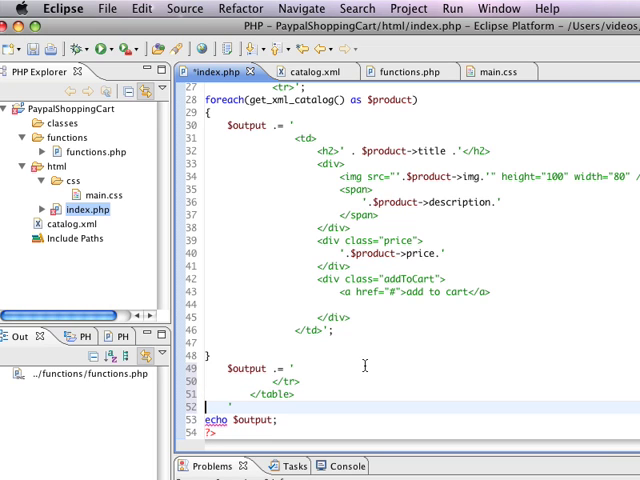
{"action": "scroll", "scroll_direction": "down", "scroll_amount": 3}
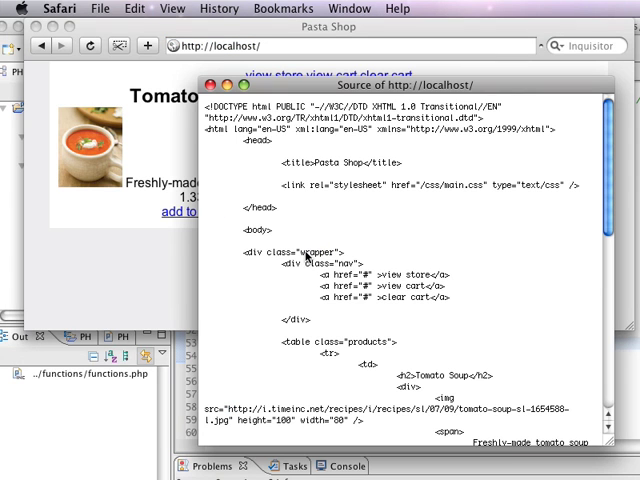
Scroll through Safari's page source of the generated Tomato Soup and Linguini table
{"action": "scroll", "scroll_direction": "down", "scroll_amount": 3}
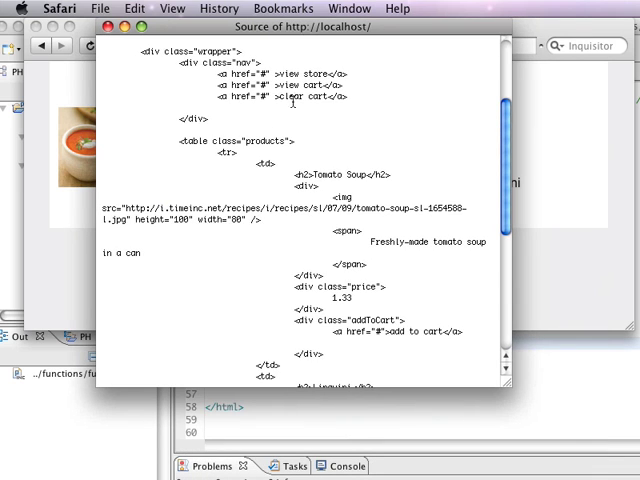
{"action": "scroll", "scroll_direction": "down", "scroll_amount": 3}
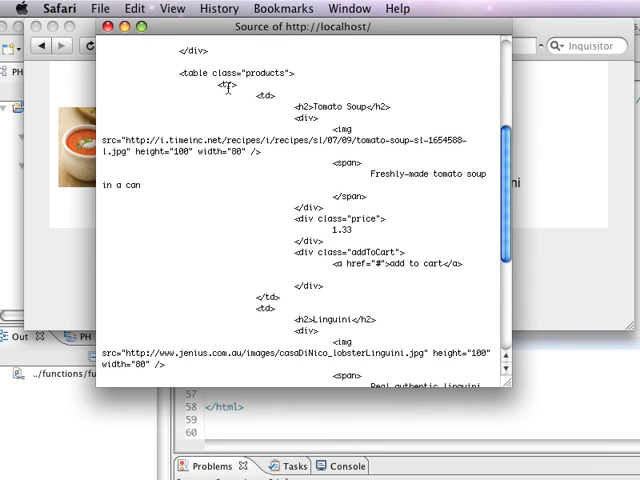
{"action": "scroll", "scroll_direction": "up", "scroll_amount": 3}
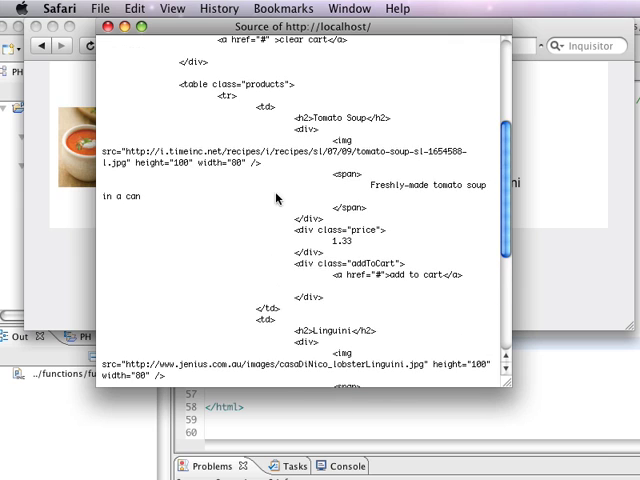
{"action": "scroll", "scroll_direction": "down", "scroll_amount": 3}
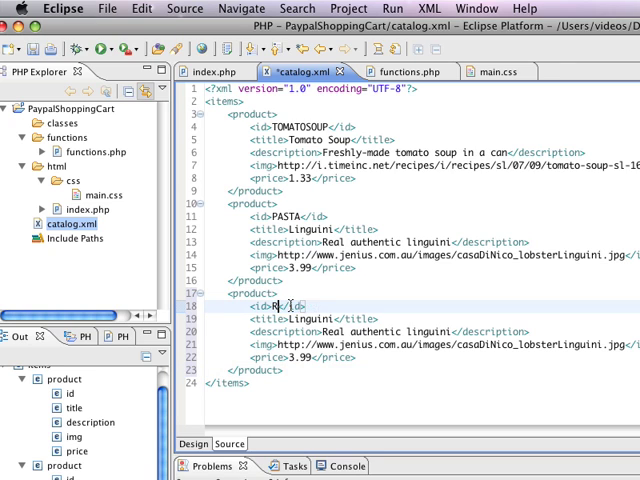
Rewrite the copied third product's id in catalog.xml to 'Rice'
{"action": "type", "text": "ice"}
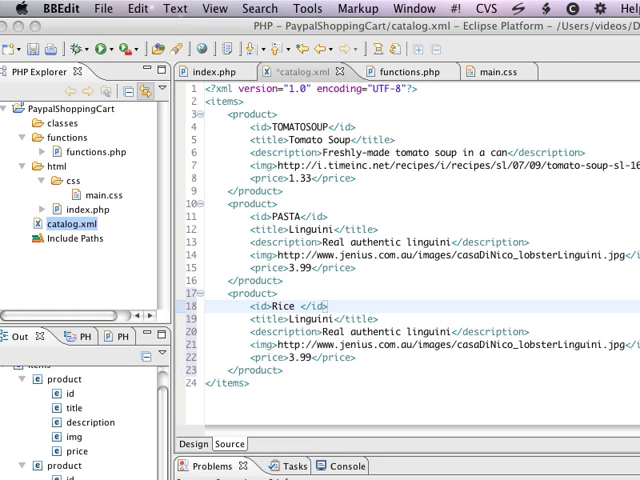
{"action": "mouse_move", "coordinate": [356, 316]}
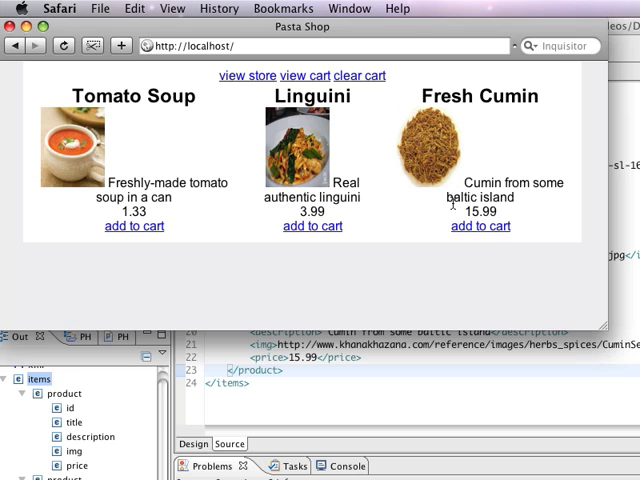
{"action": "mouse_move", "coordinate": [512, 254]}
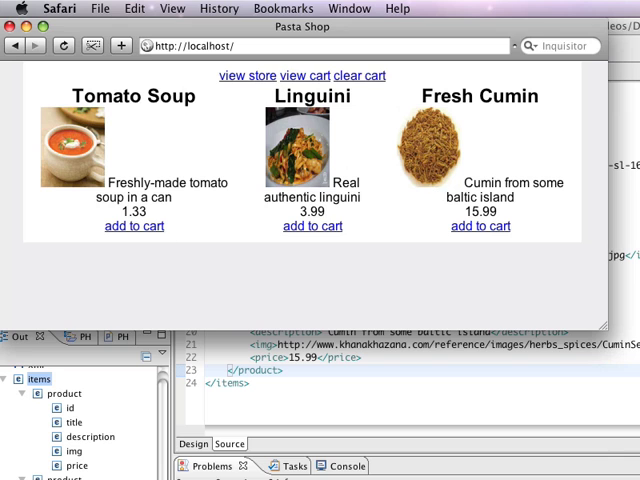
{"action": "mouse_move", "coordinate": [605, 333]}
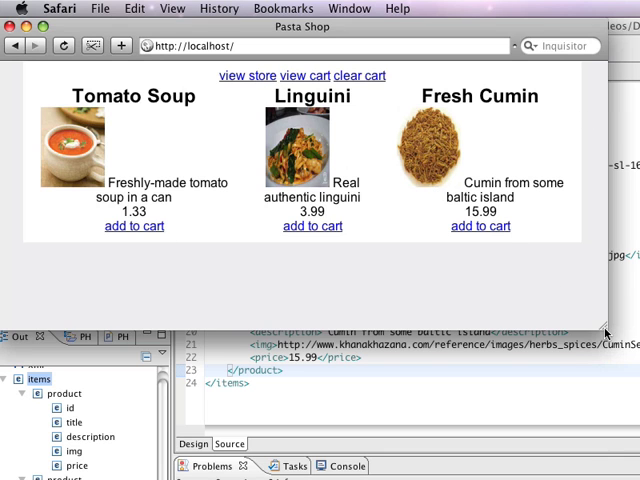